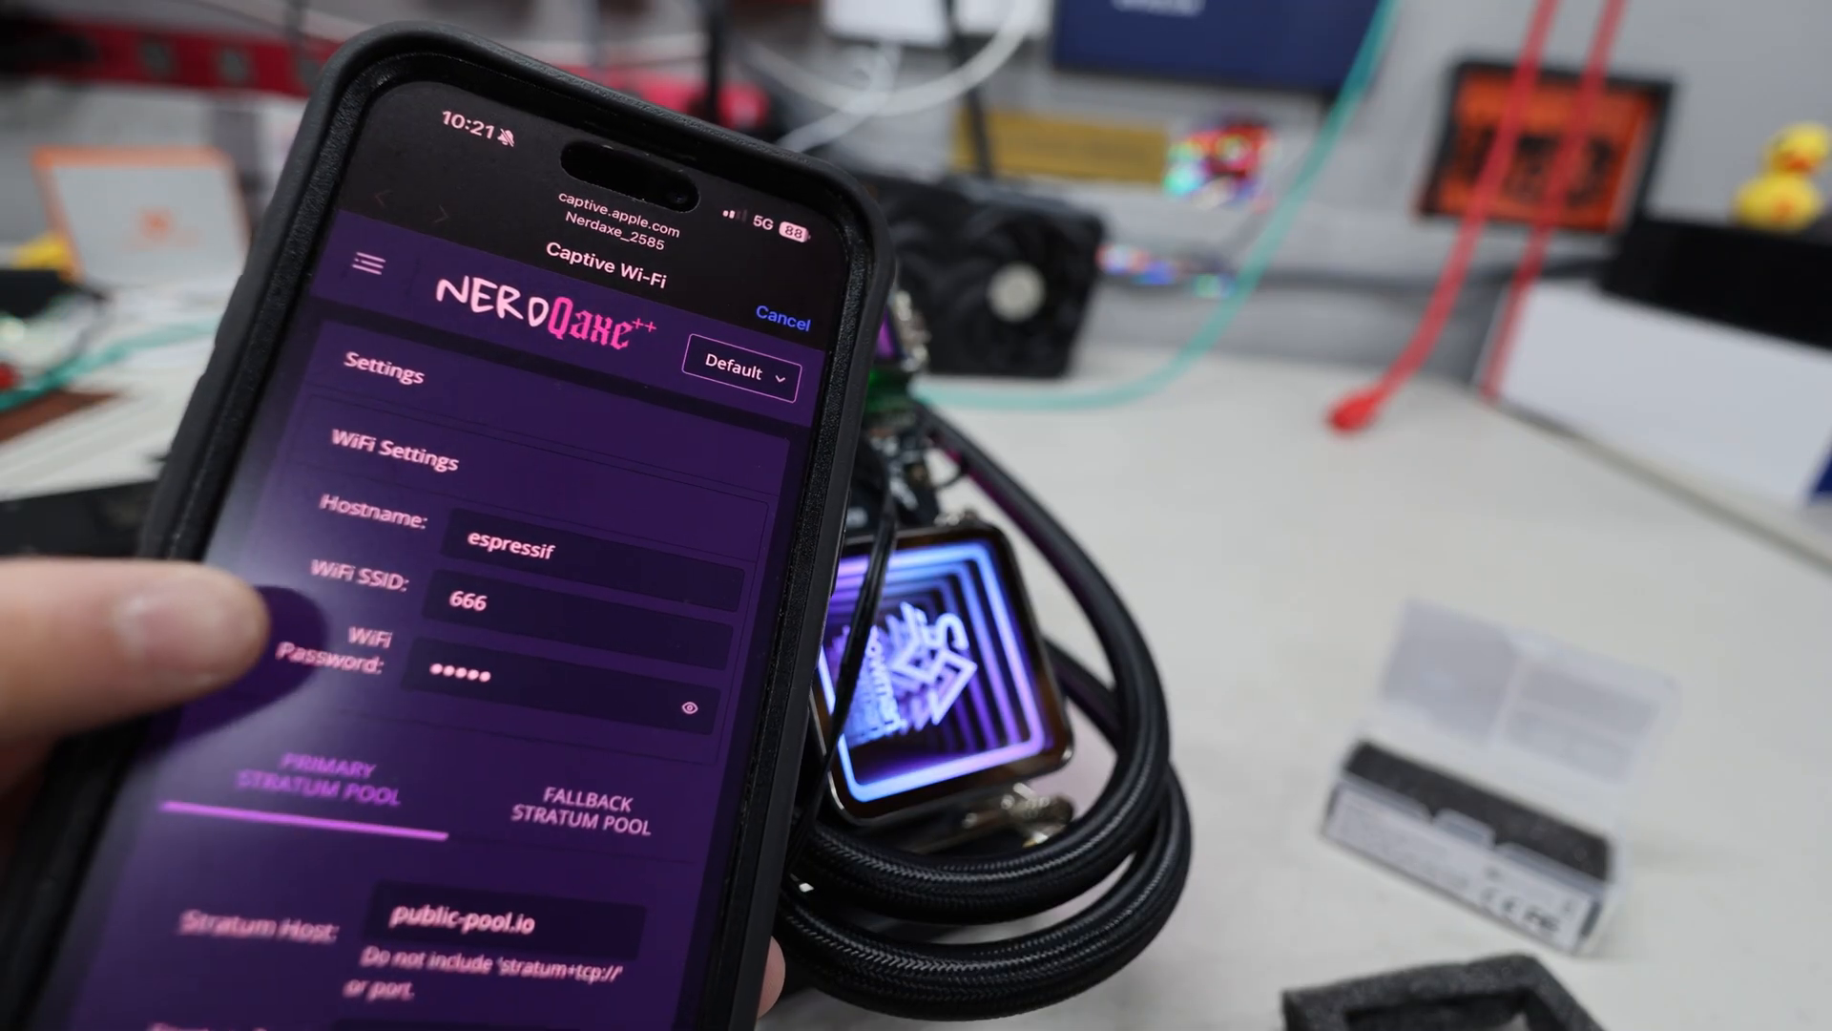
Keep the ASIC frequency at the default 600 in Mining Settings.
{"action": "scroll", "scroll_direction": "down", "scroll_amount": 3}
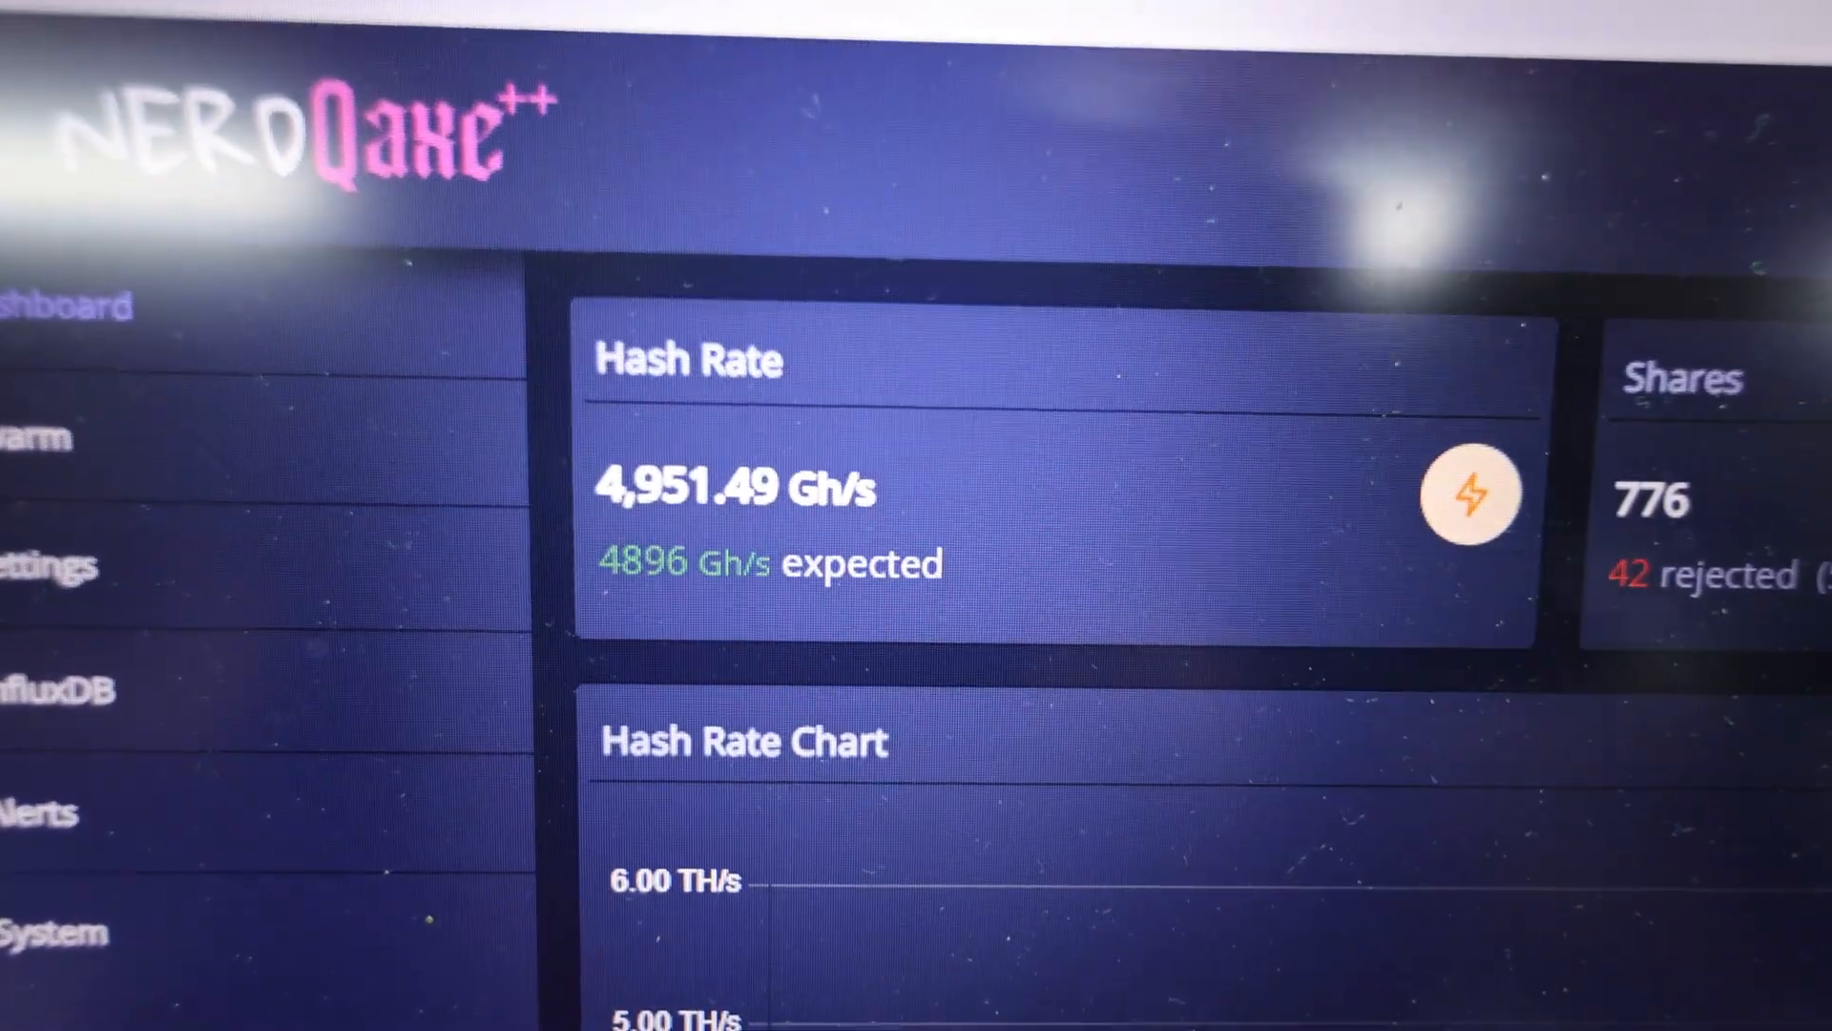
{"action": "scroll", "scroll_direction": "down", "scroll_amount": 3}
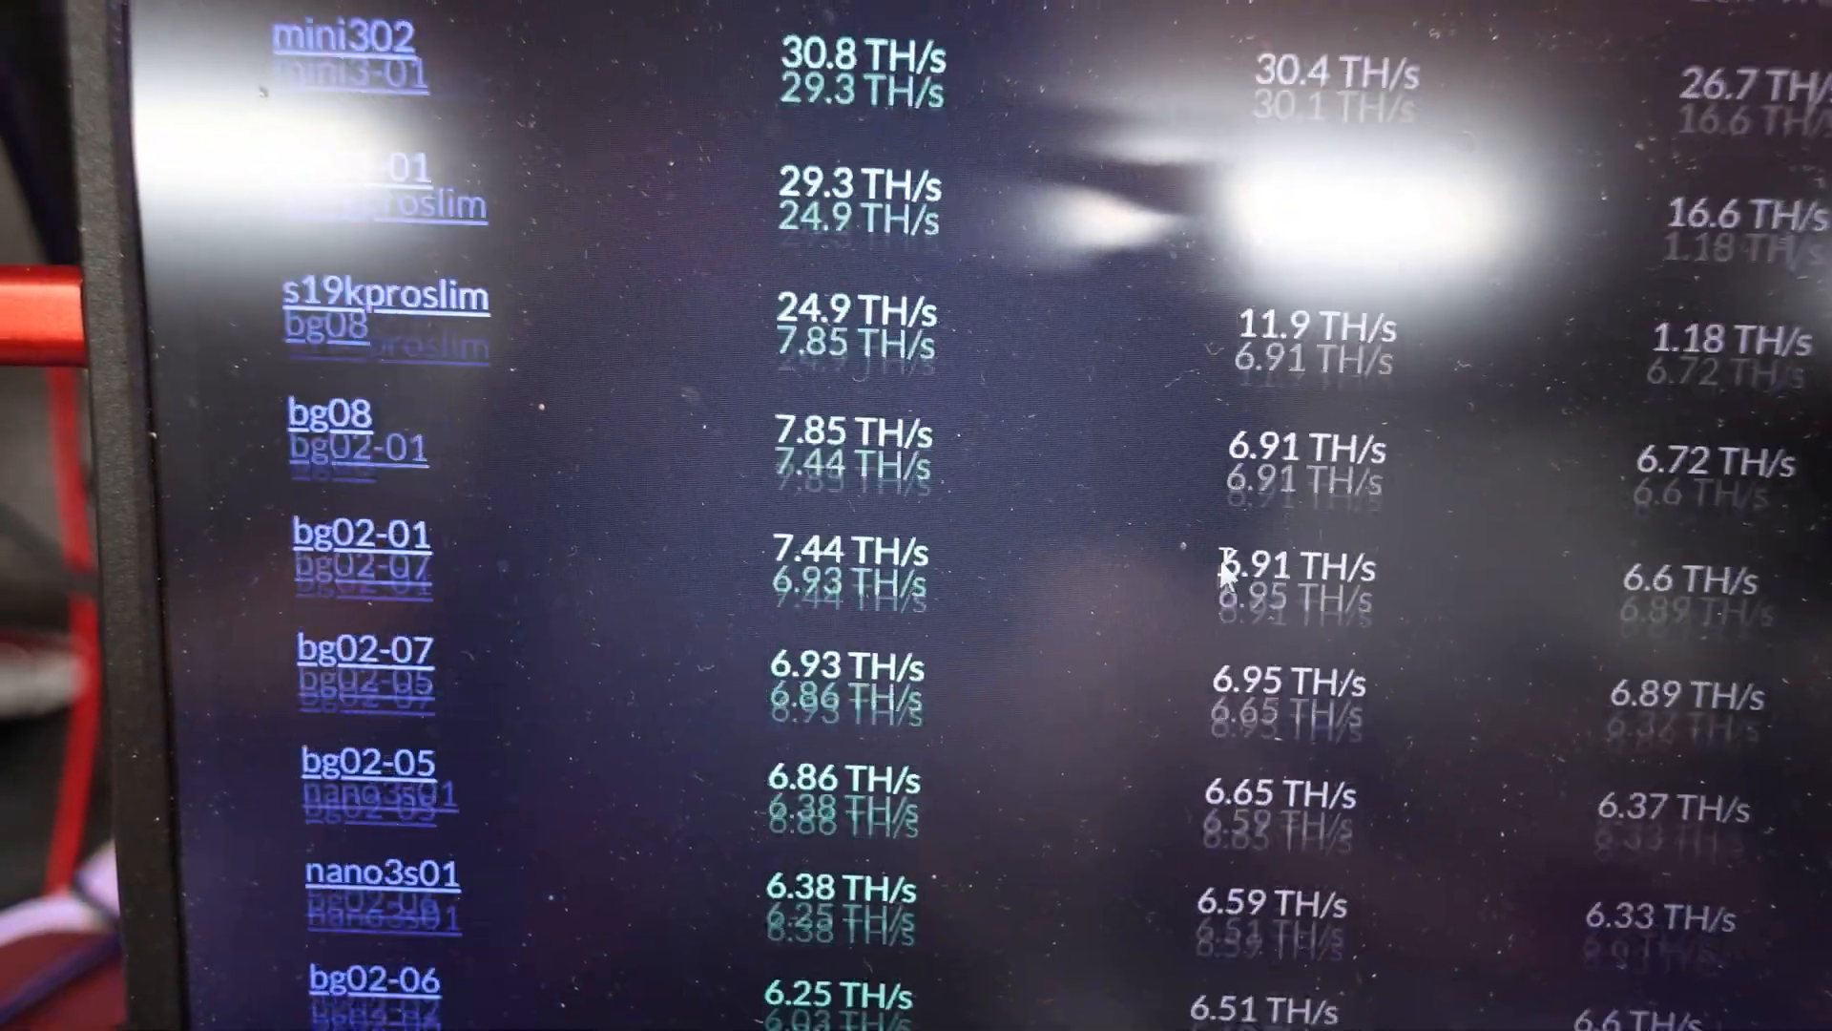
{"action": "scroll", "scroll_direction": "down", "scroll_amount": 3}
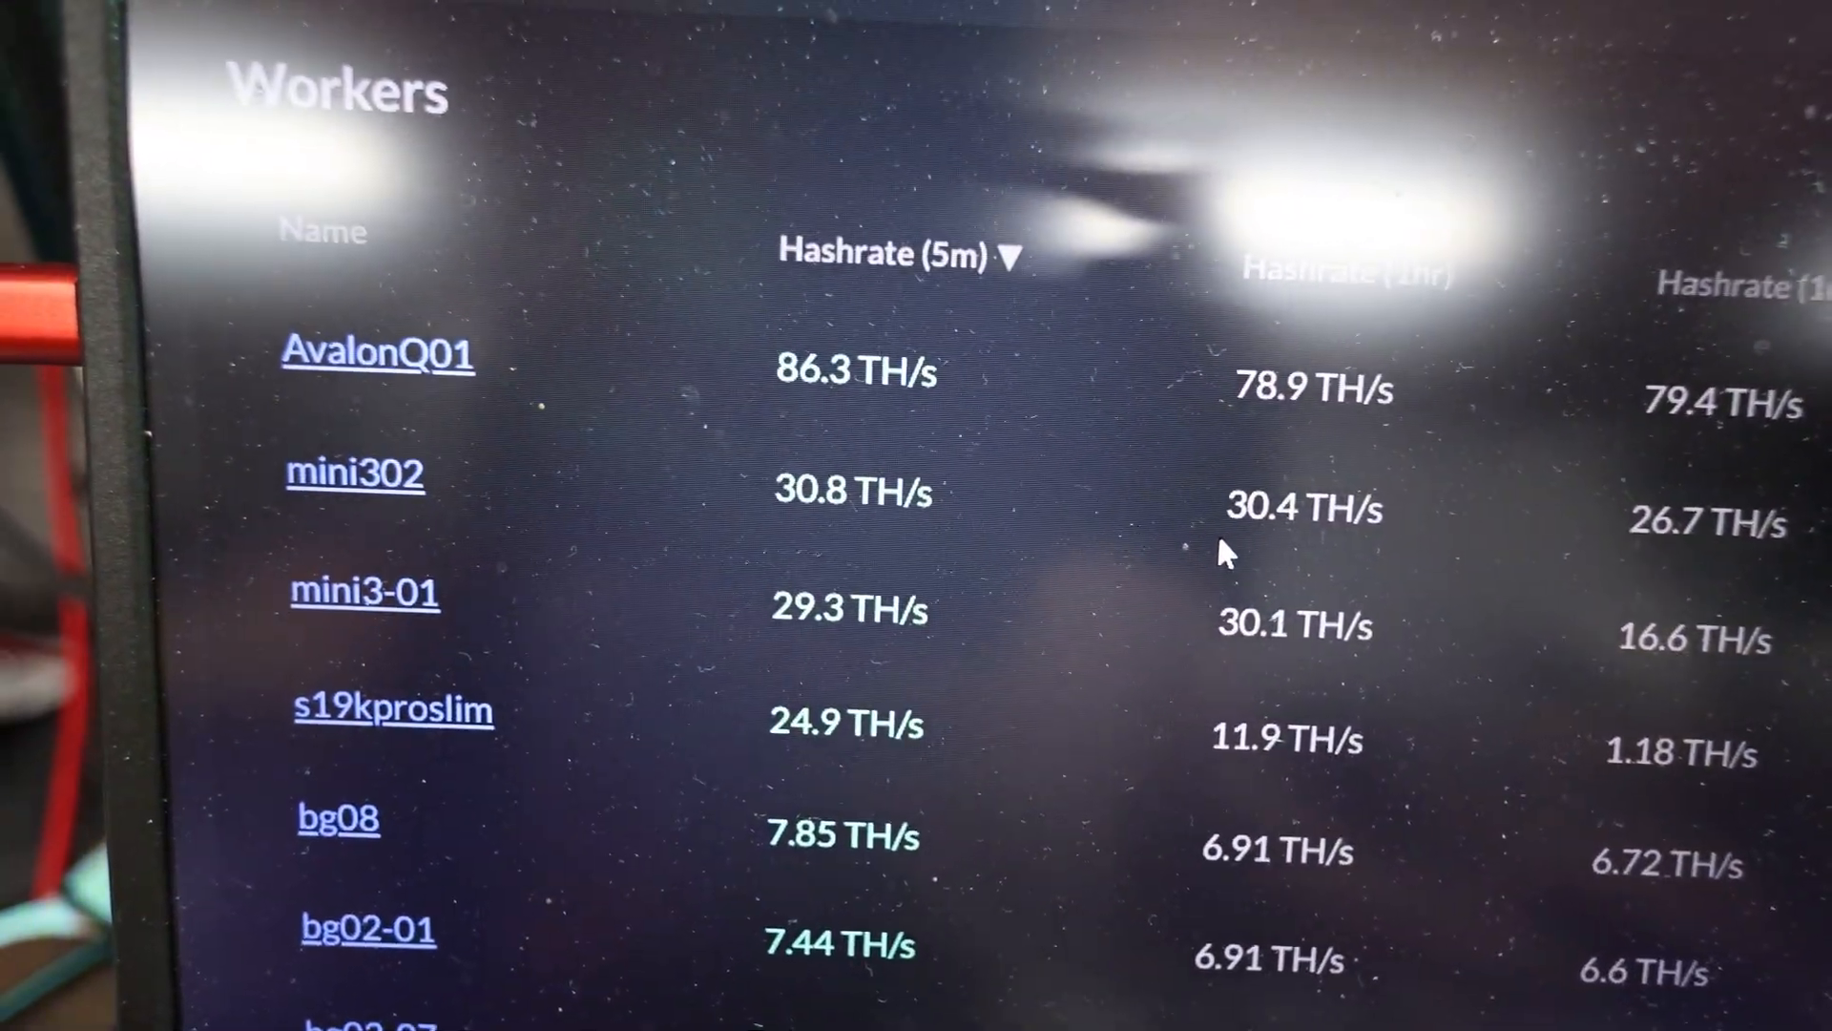
{"action": "scroll", "scroll_direction": "down", "scroll_amount": 3}
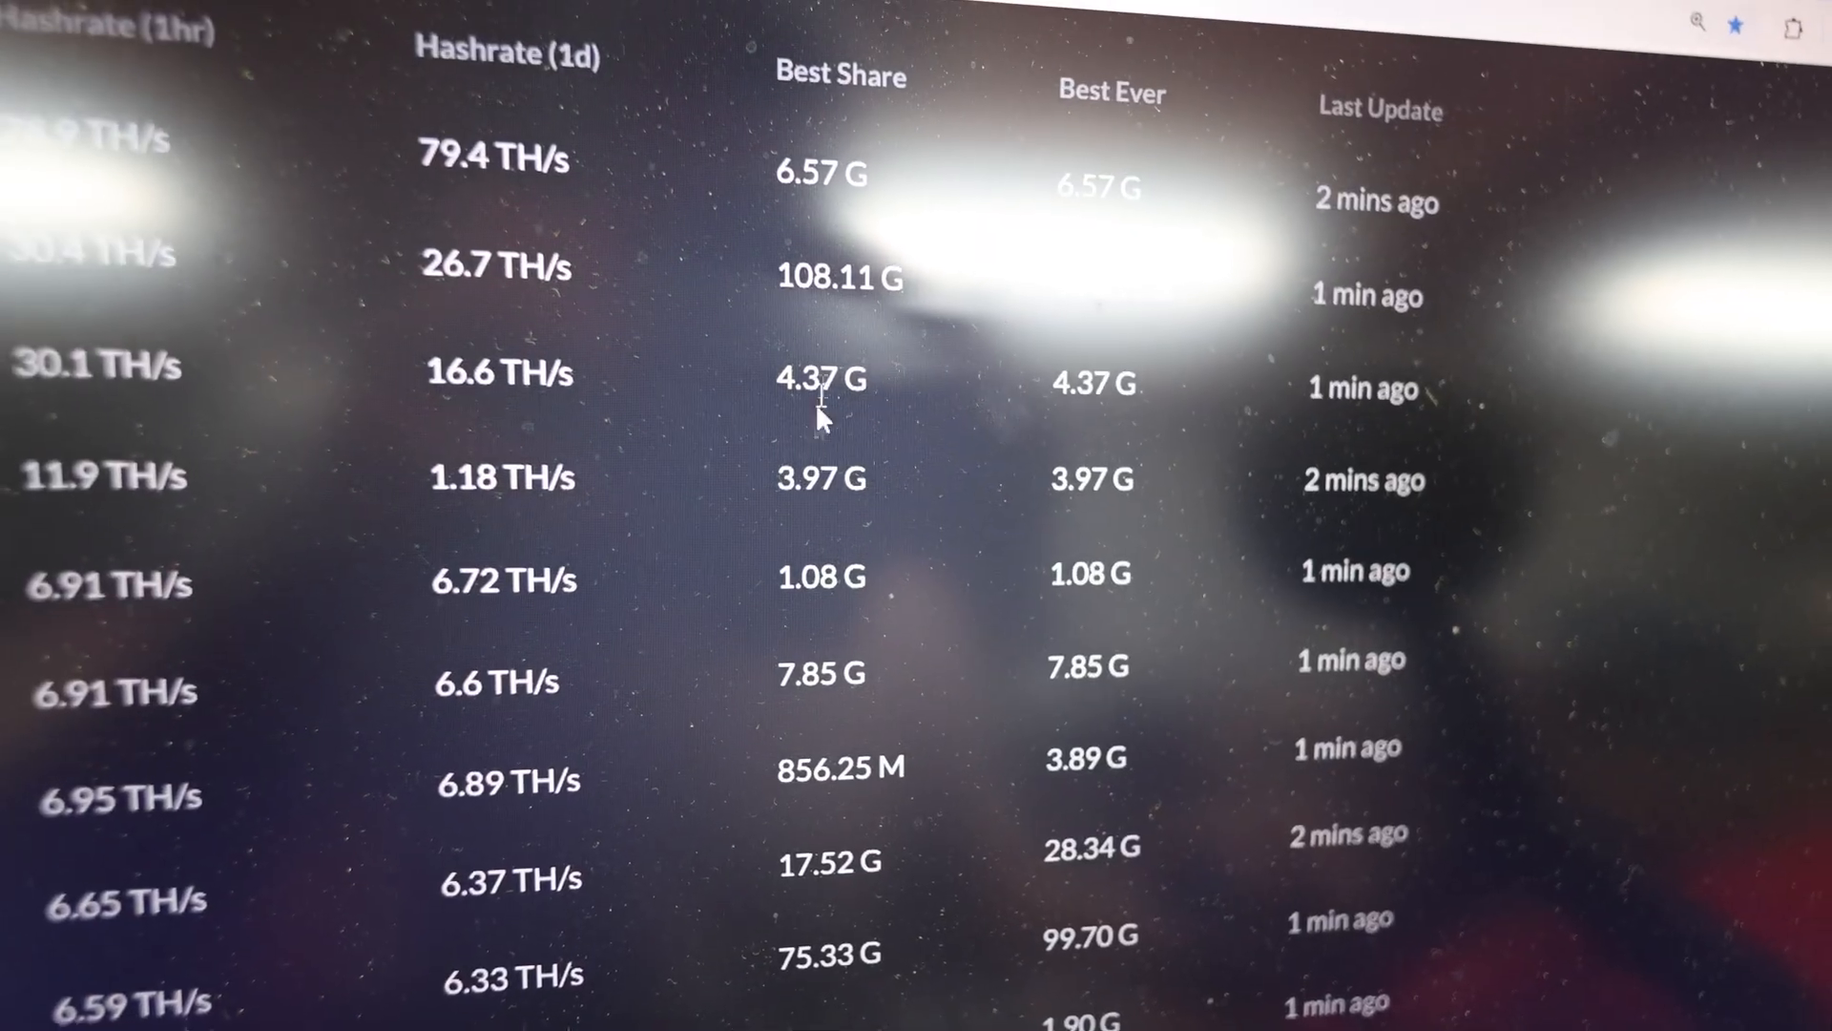
{"action": "scroll", "scroll_direction": "down", "scroll_amount": 3}
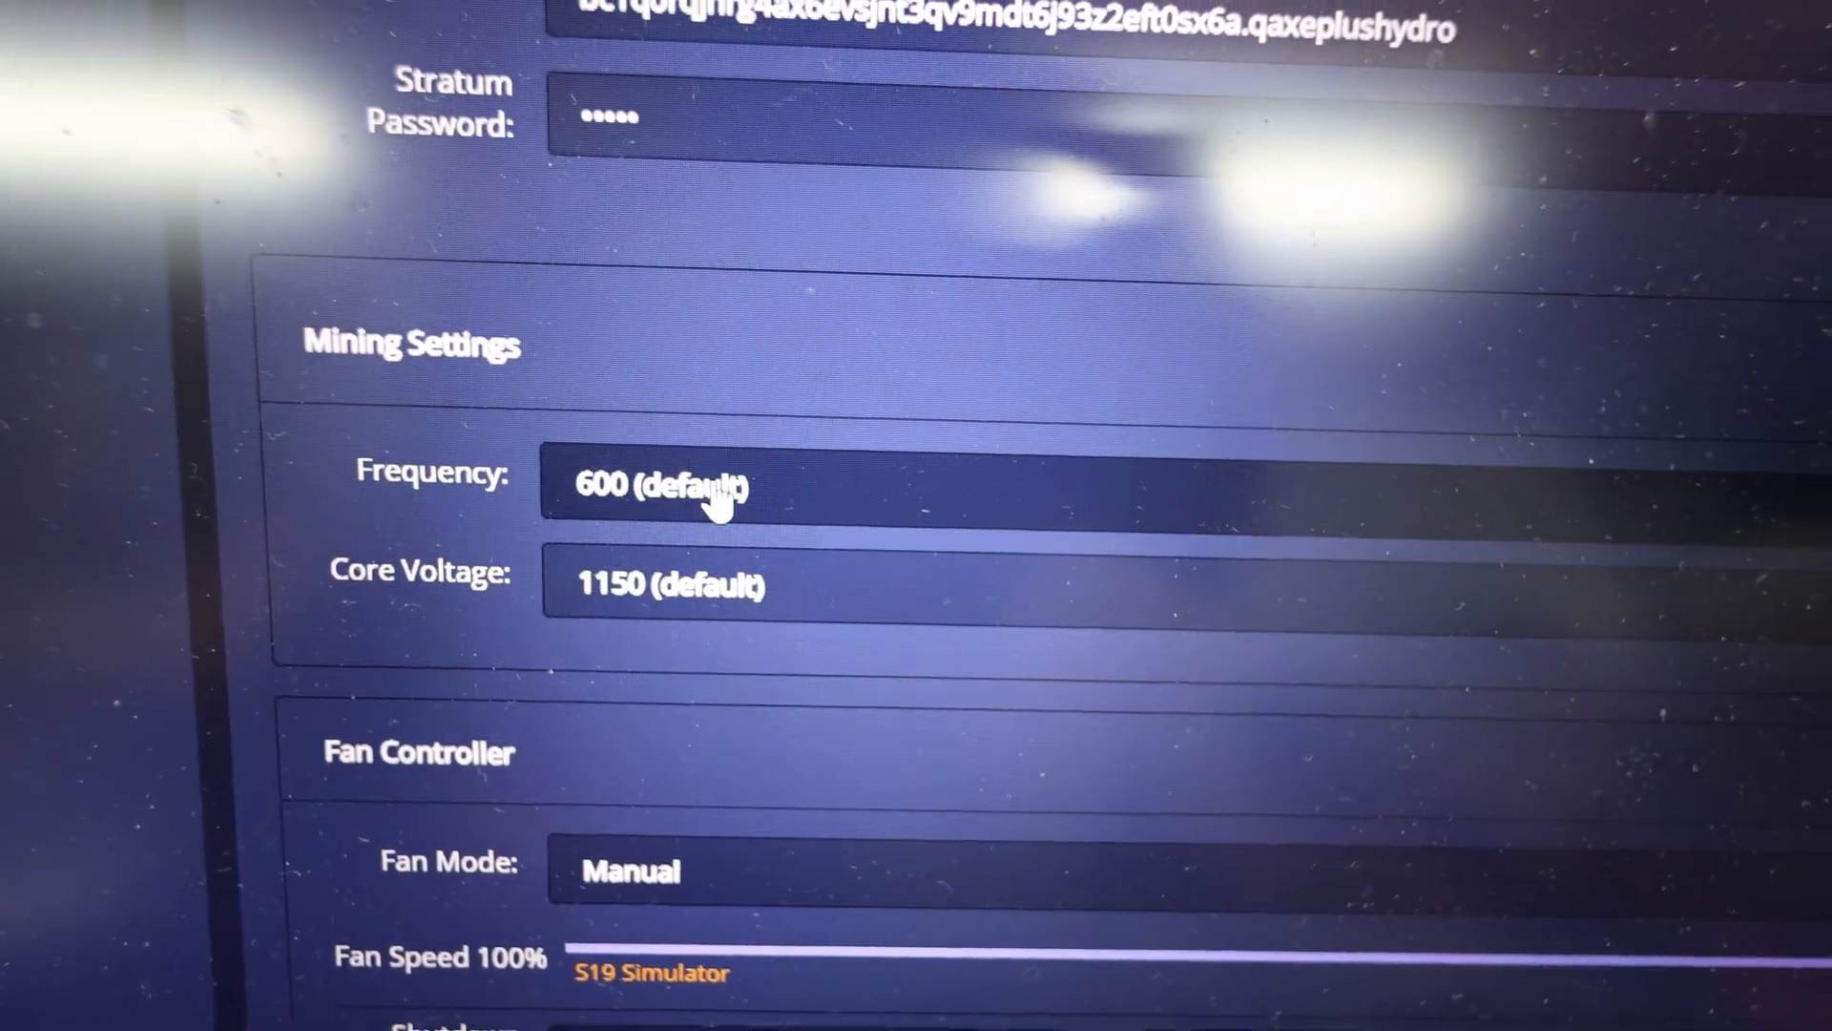
{"action": "left_click", "coordinate": [666, 585]}
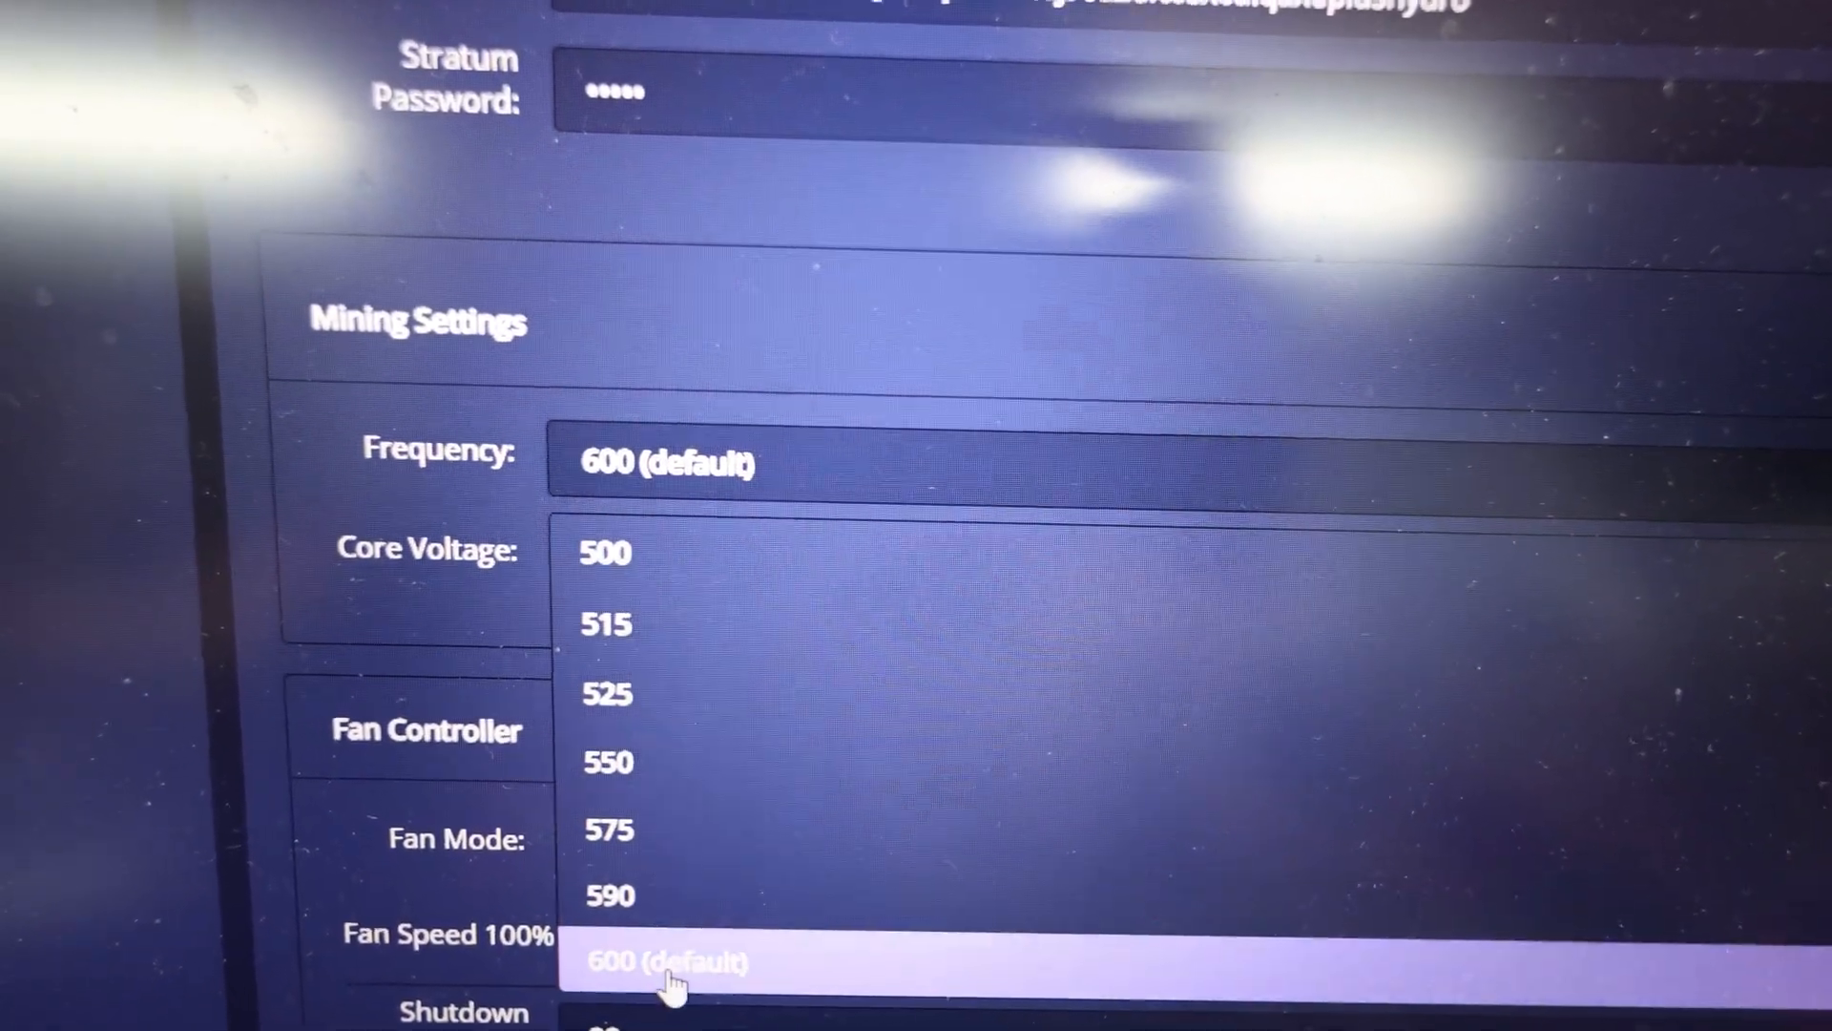
{"action": "left_click", "coordinate": [666, 963]}
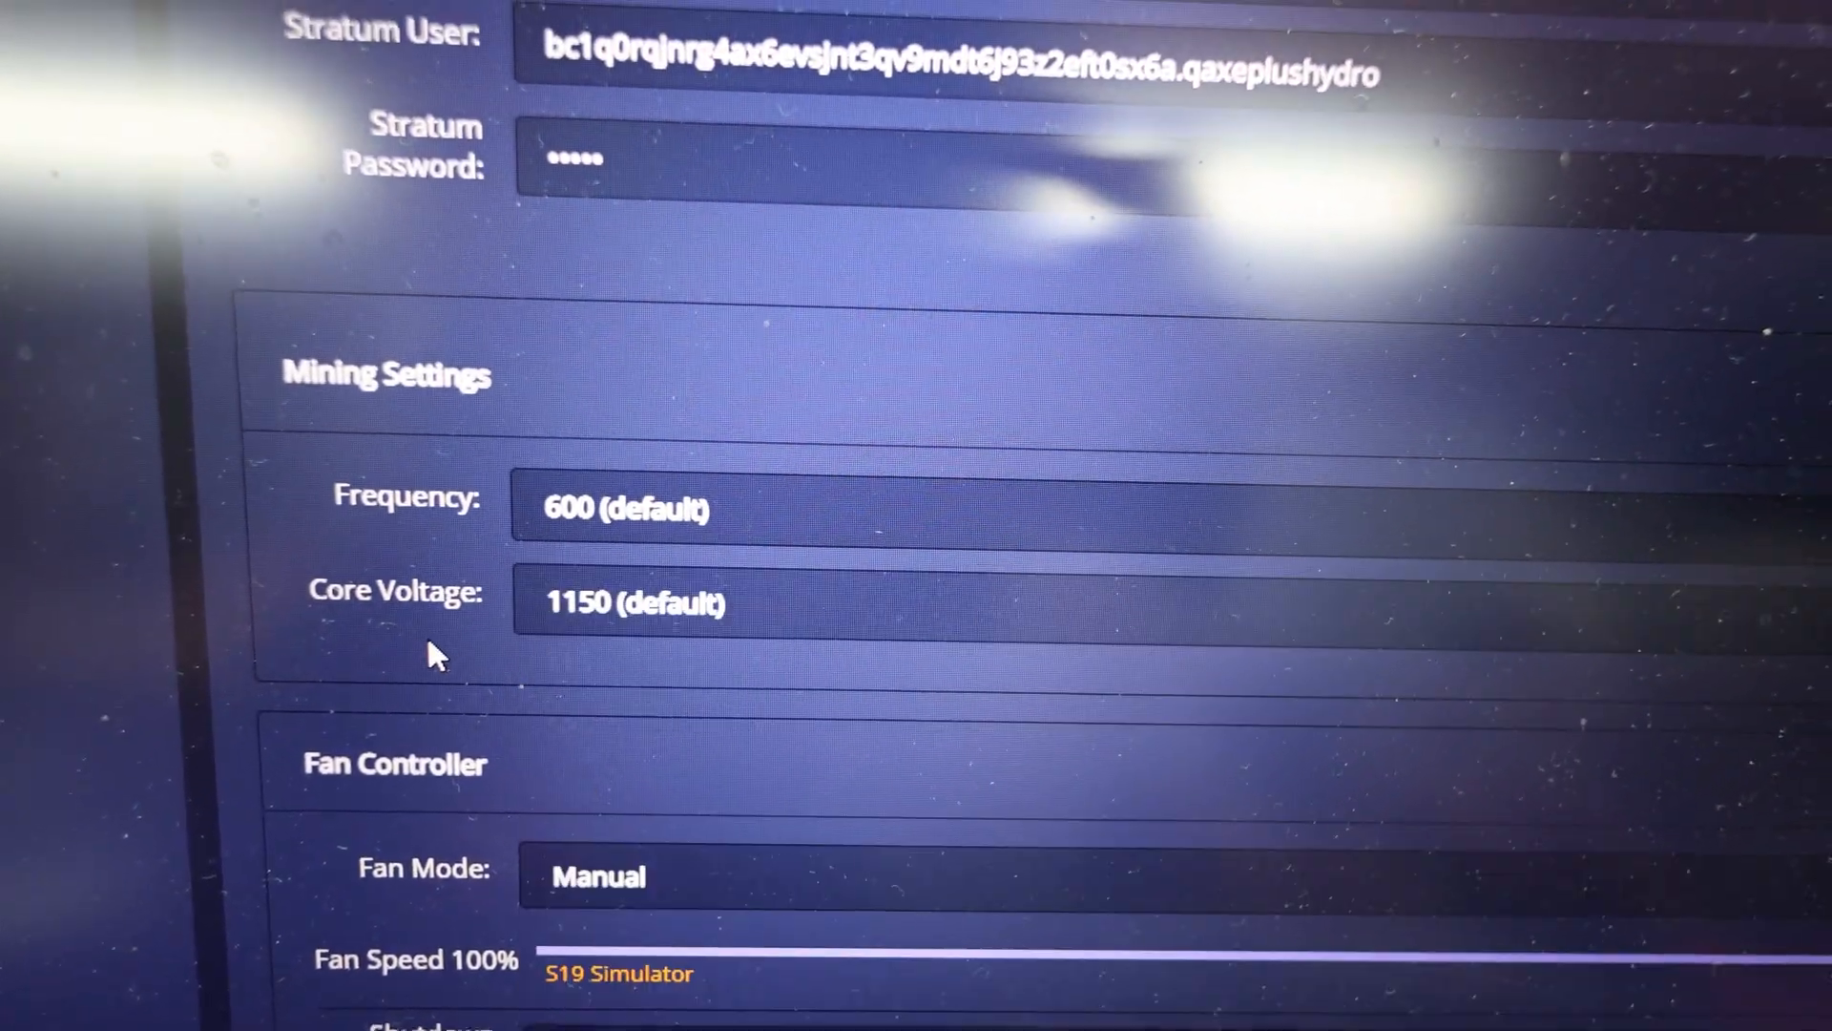
Raise the core voltage from the 1150 default to 1200.
{"action": "left_click", "coordinate": [631, 601]}
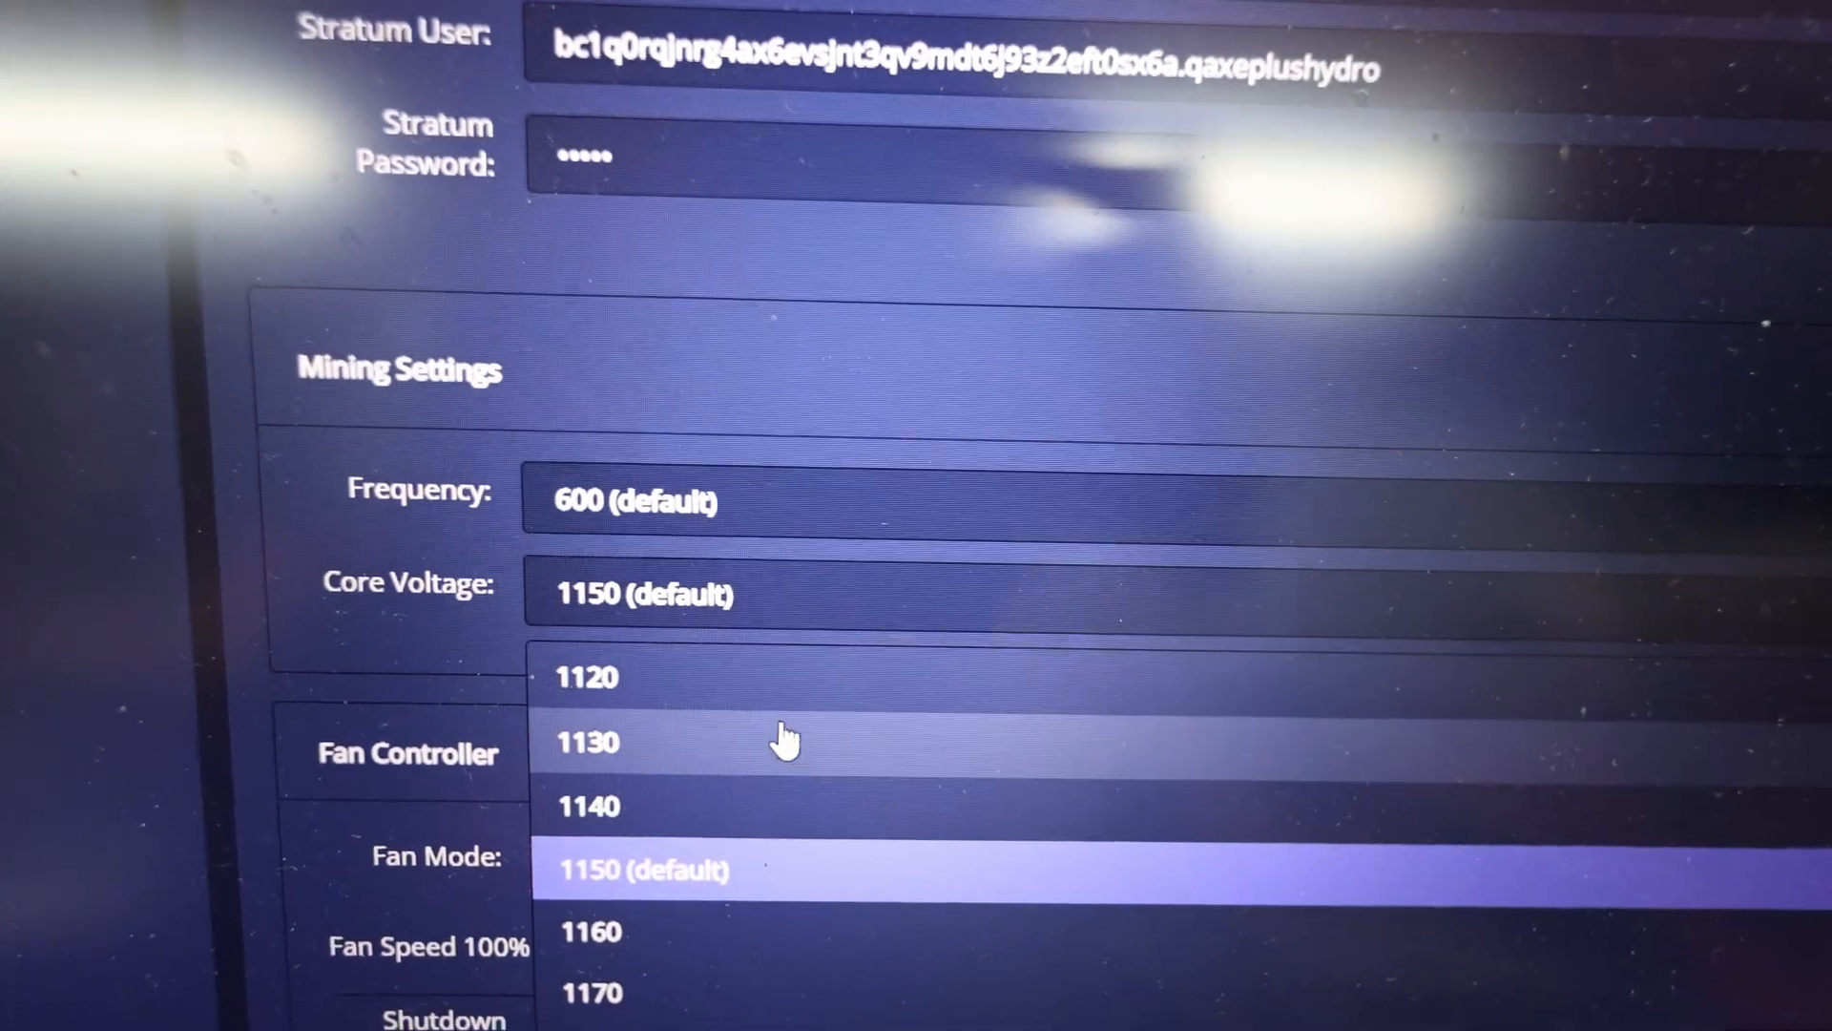
{"action": "scroll", "scroll_direction": "down", "scroll_amount": 3}
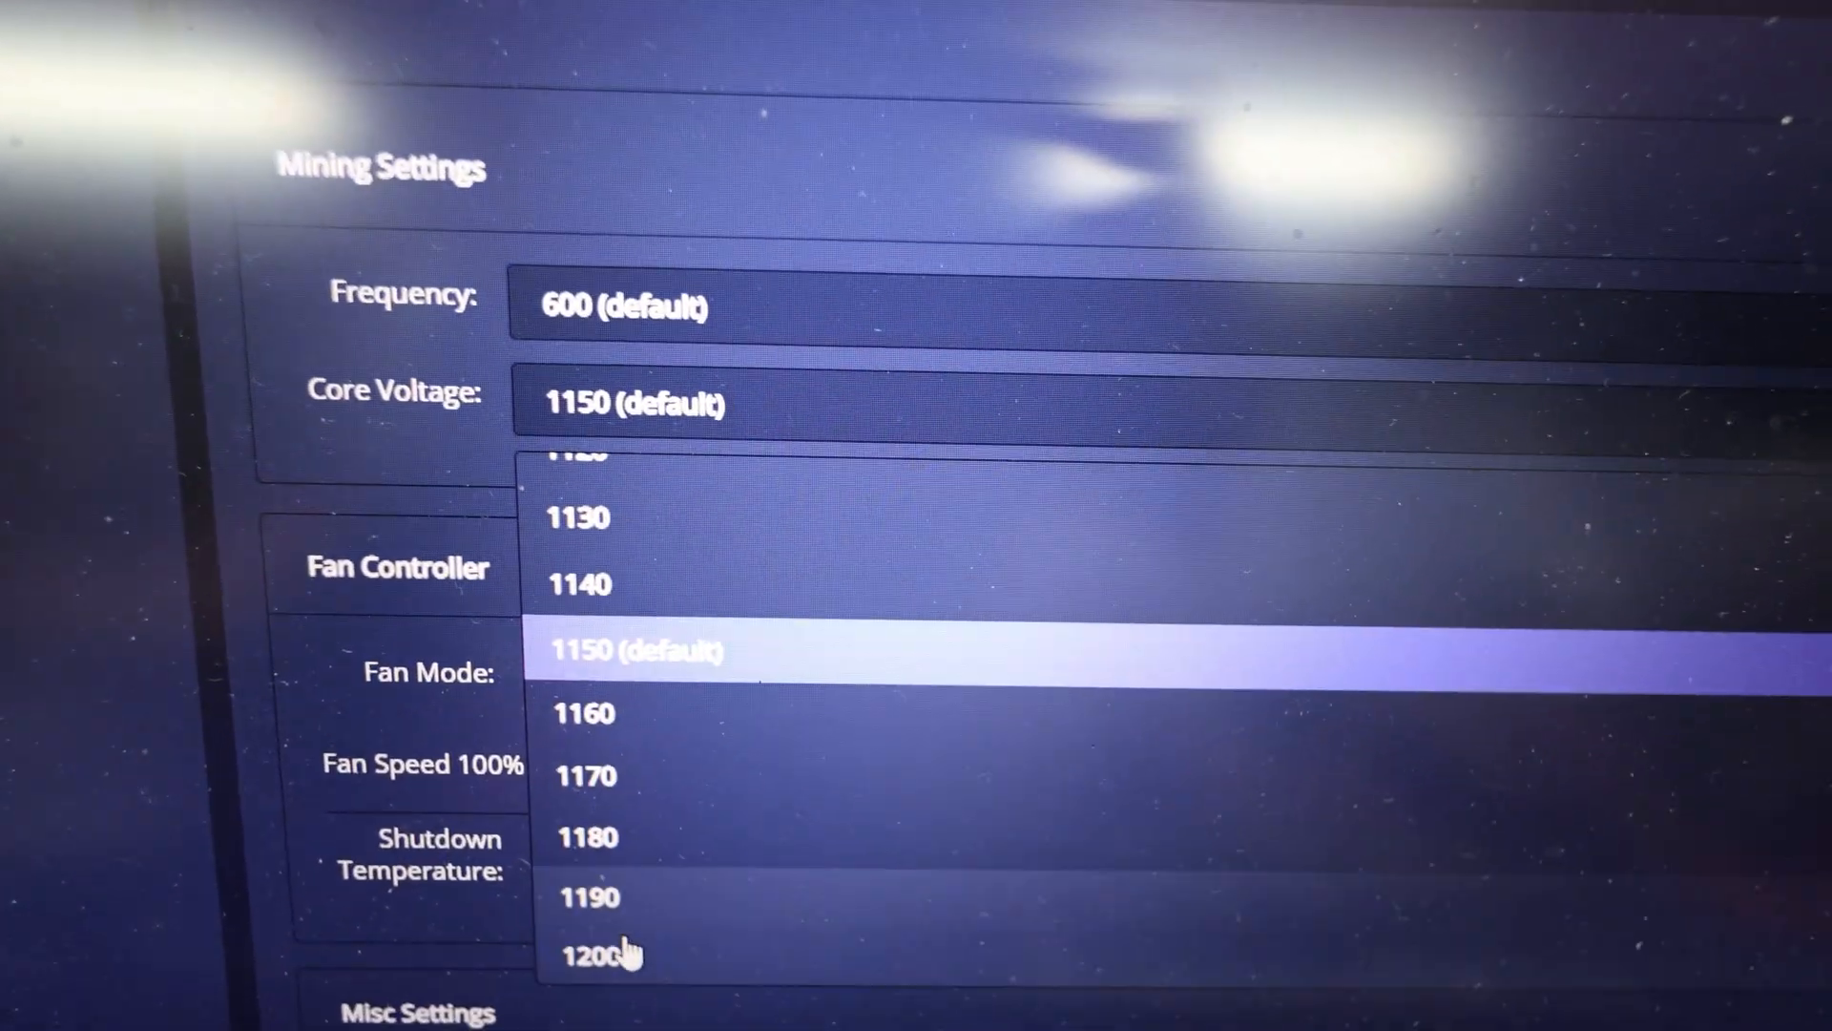
{"action": "left_click", "coordinate": [573, 956]}
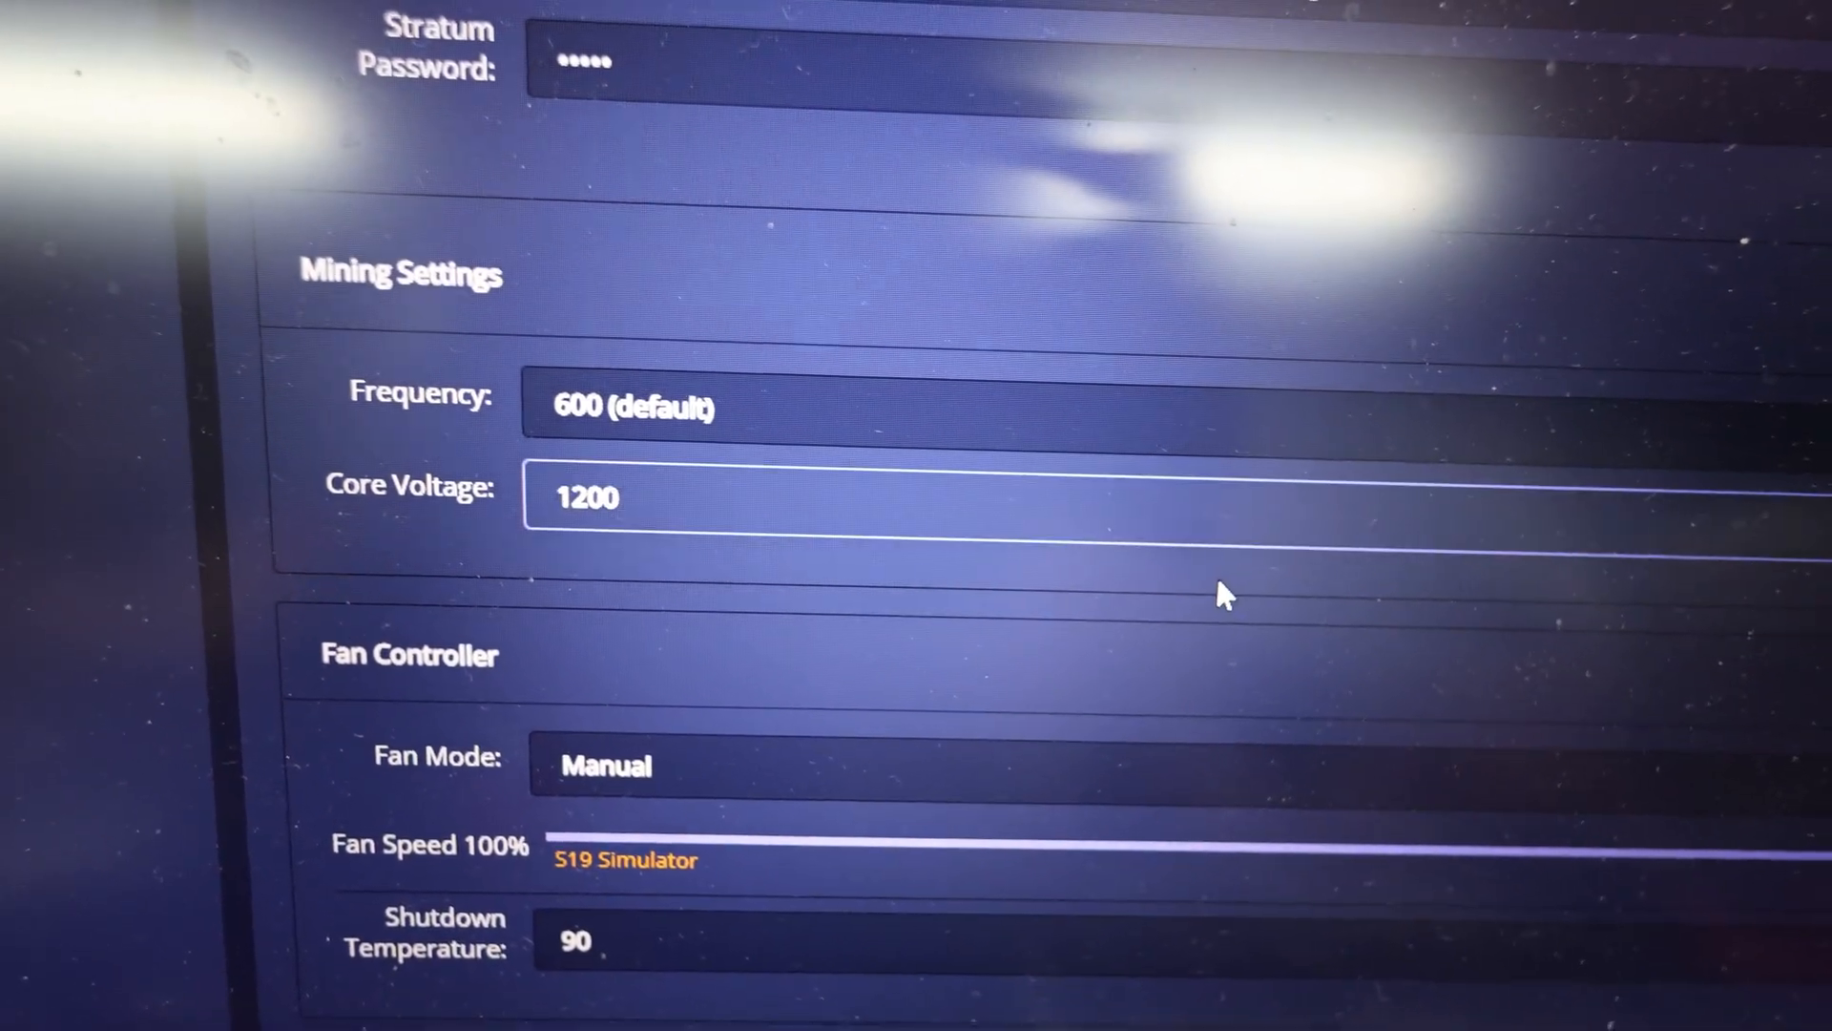
{"action": "scroll", "scroll_direction": "down", "scroll_amount": 3}
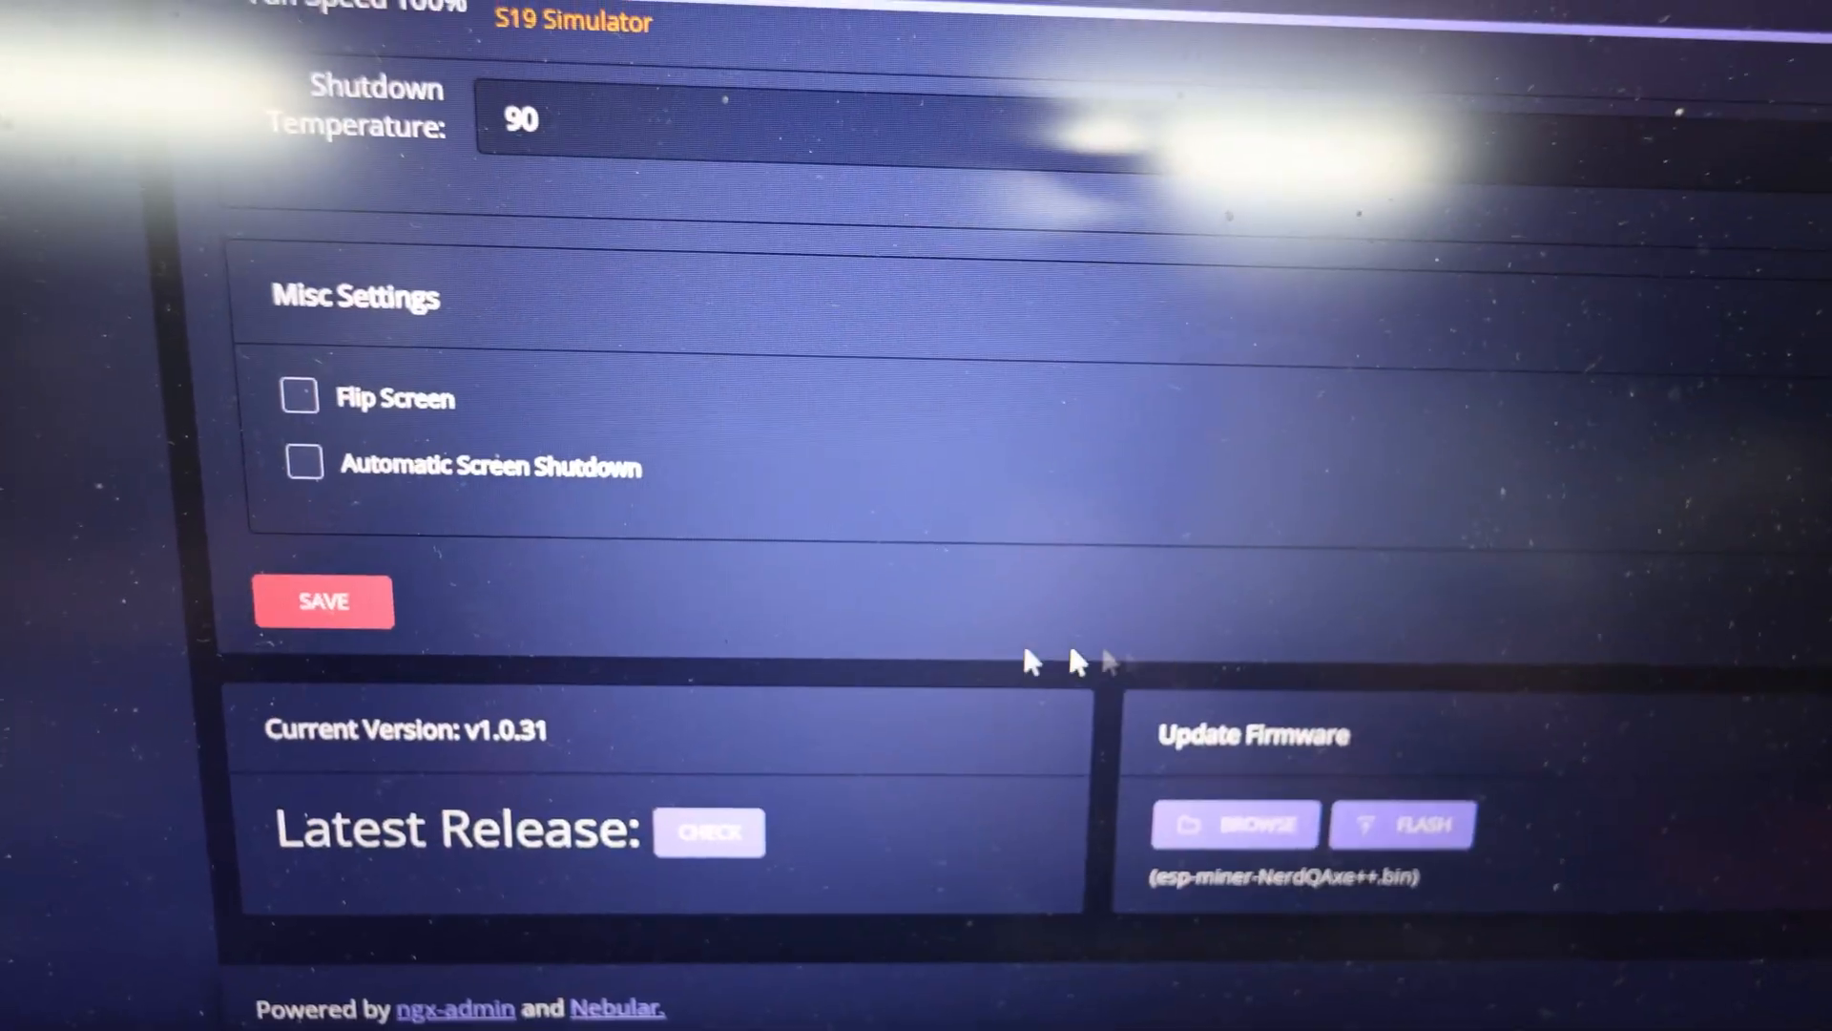
{"action": "scroll", "scroll_direction": "up", "scroll_amount": 3}
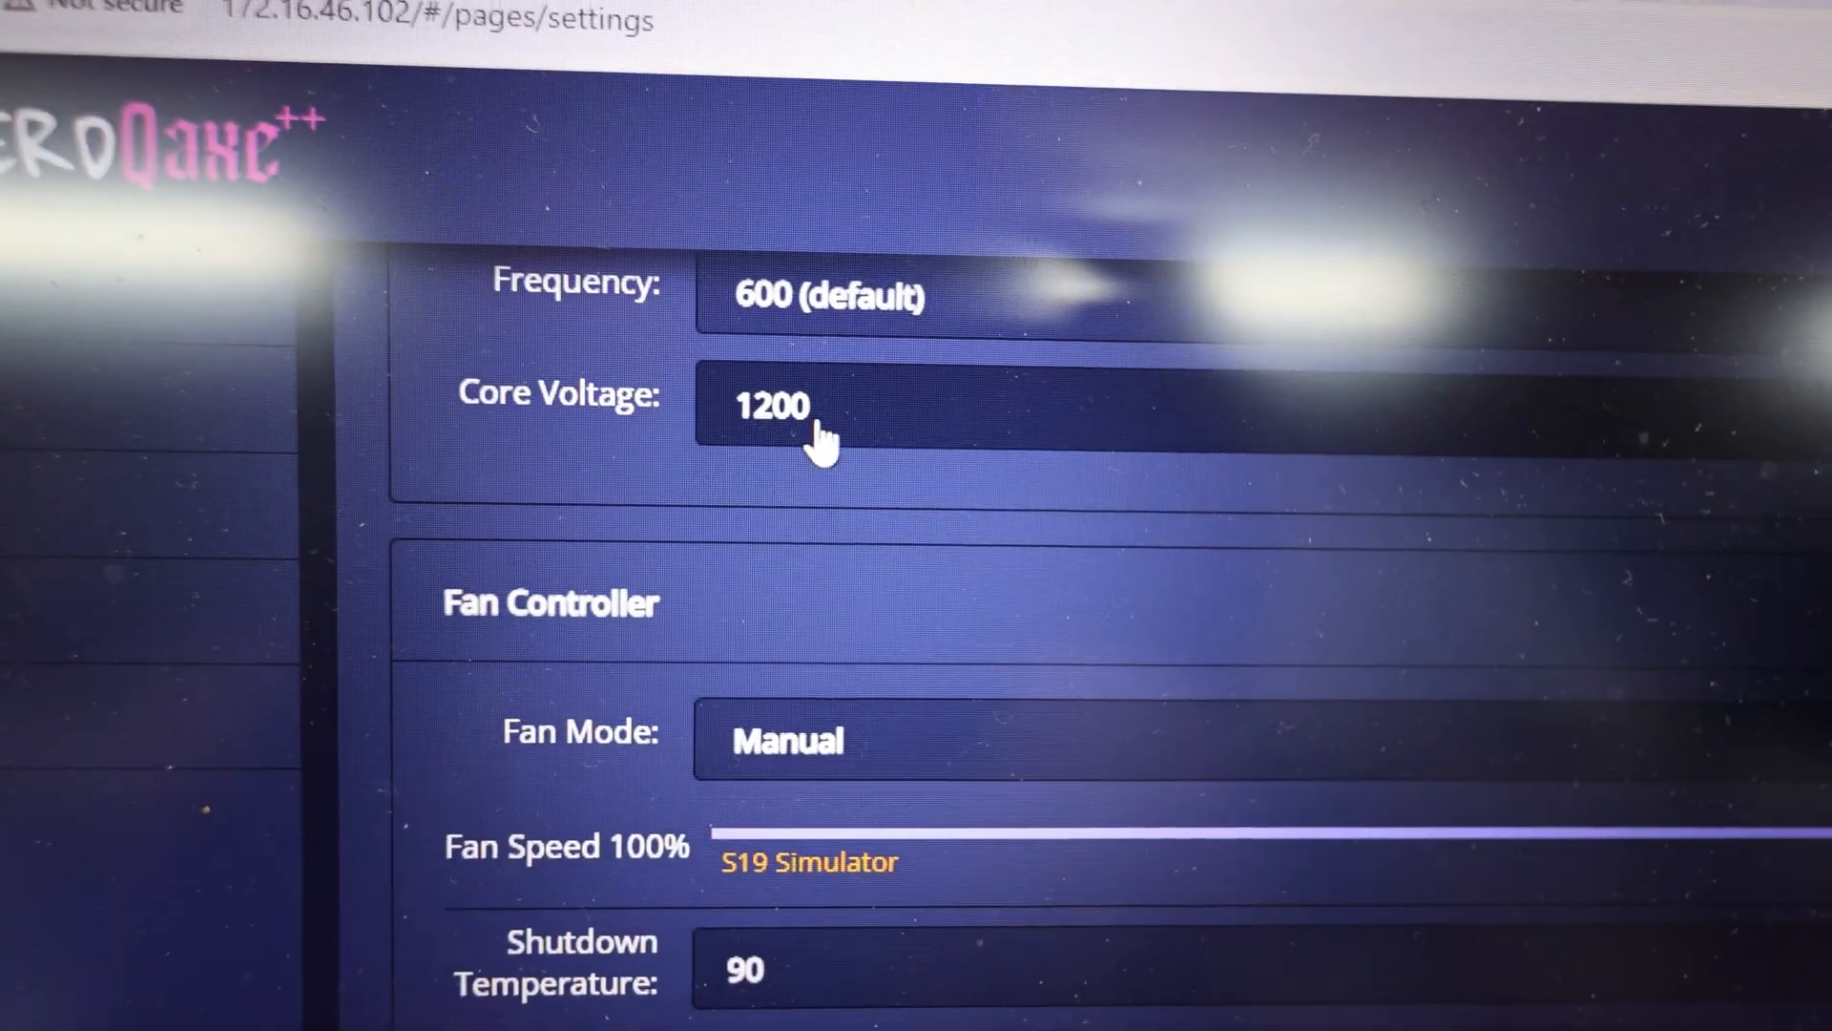
{"action": "scroll", "scroll_direction": "down", "scroll_amount": 3}
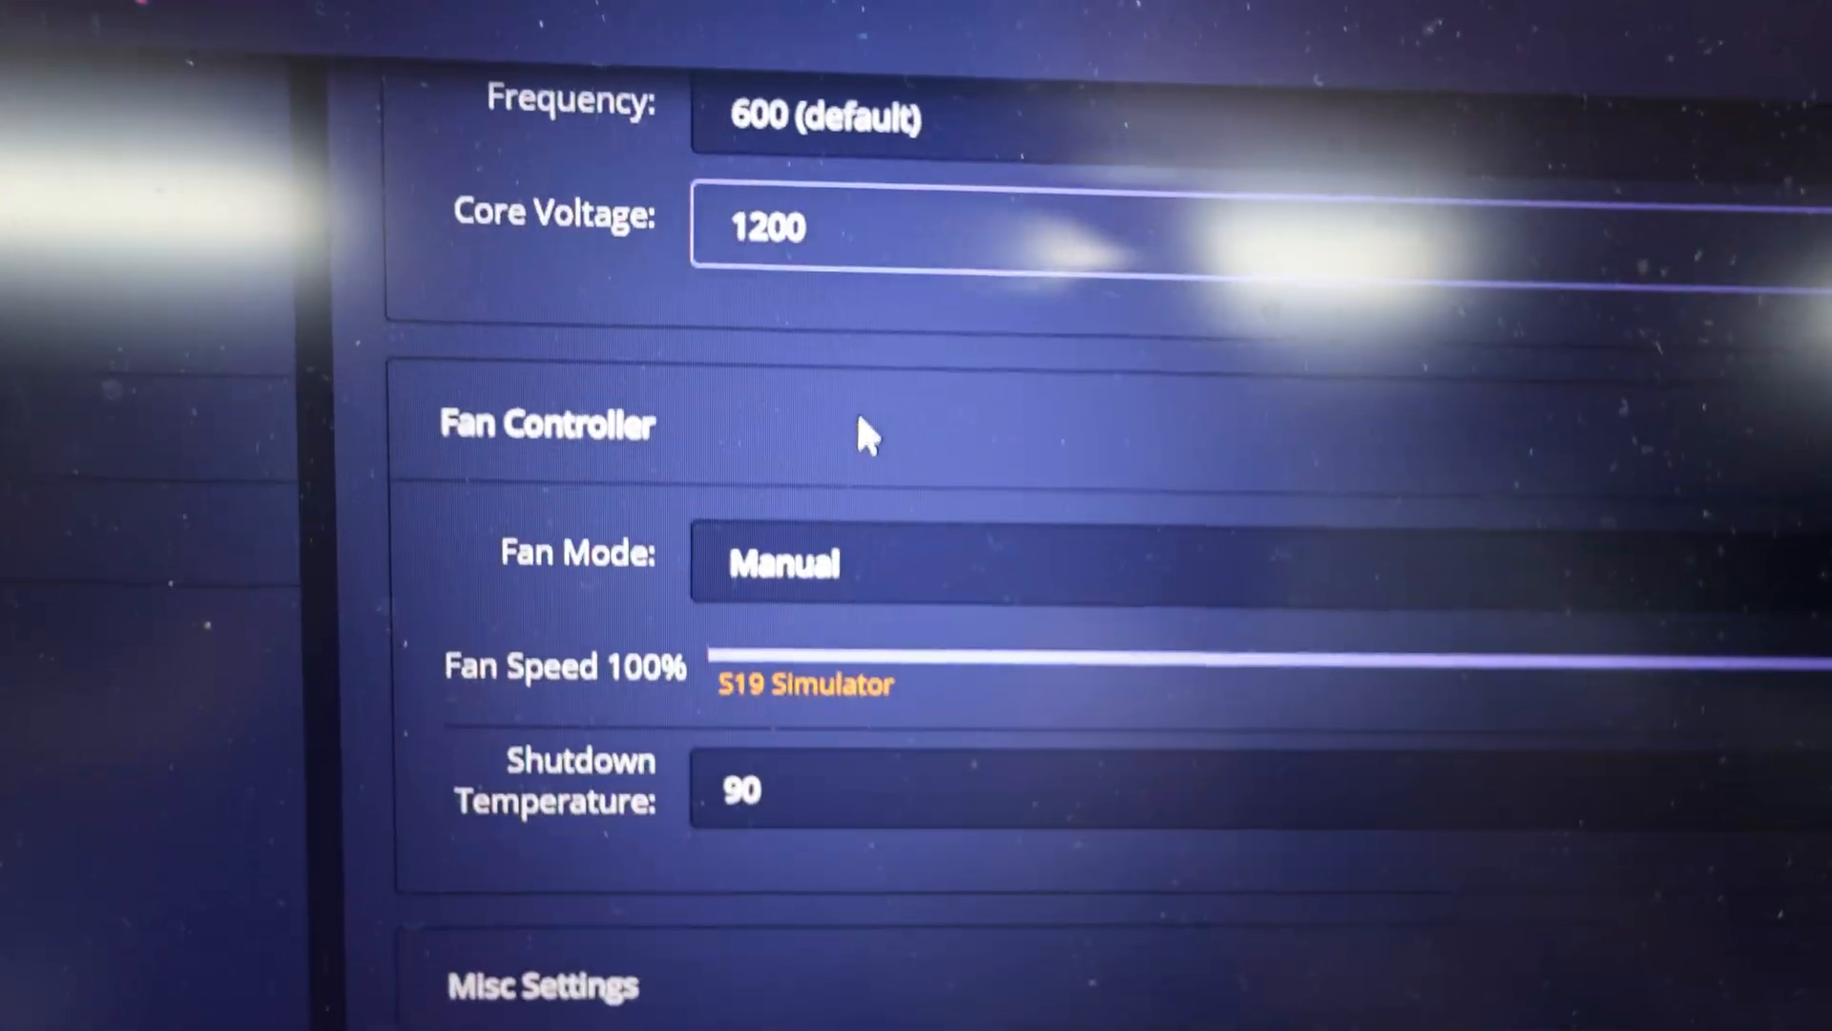
{"action": "scroll", "scroll_direction": "down", "scroll_amount": 3}
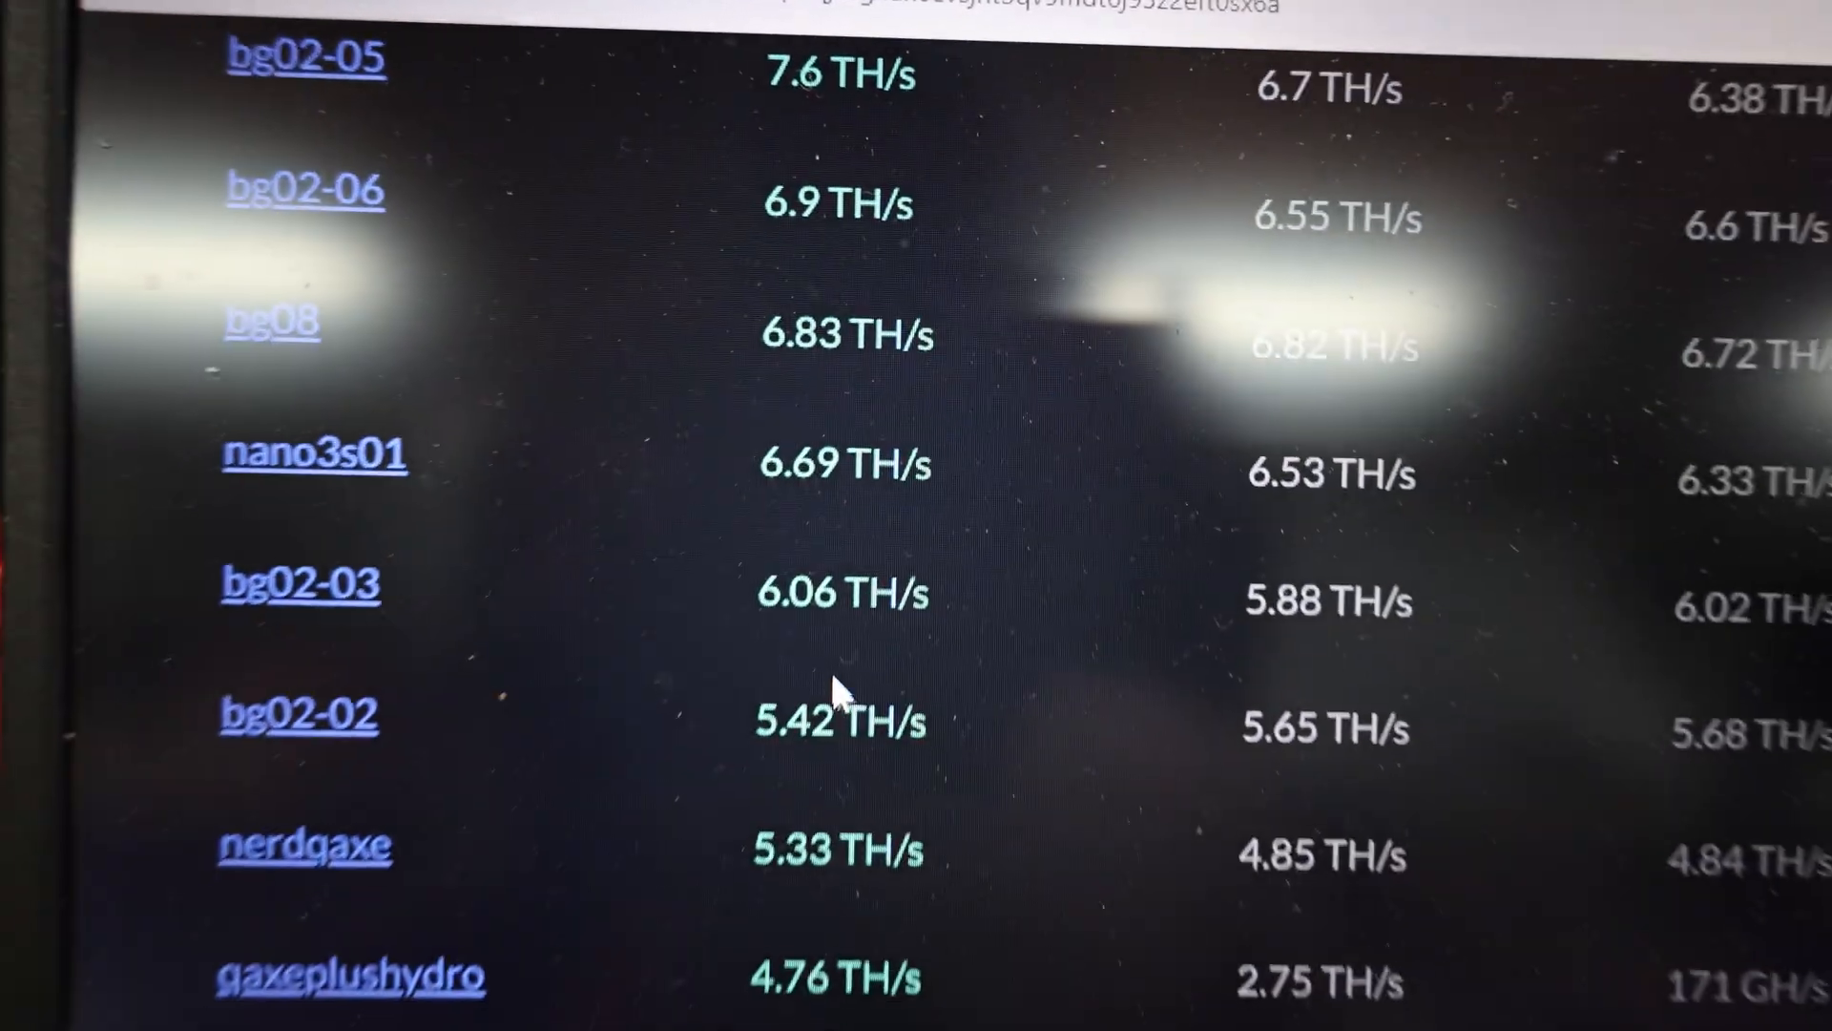
{"action": "scroll", "scroll_direction": "down", "scroll_amount": 3}
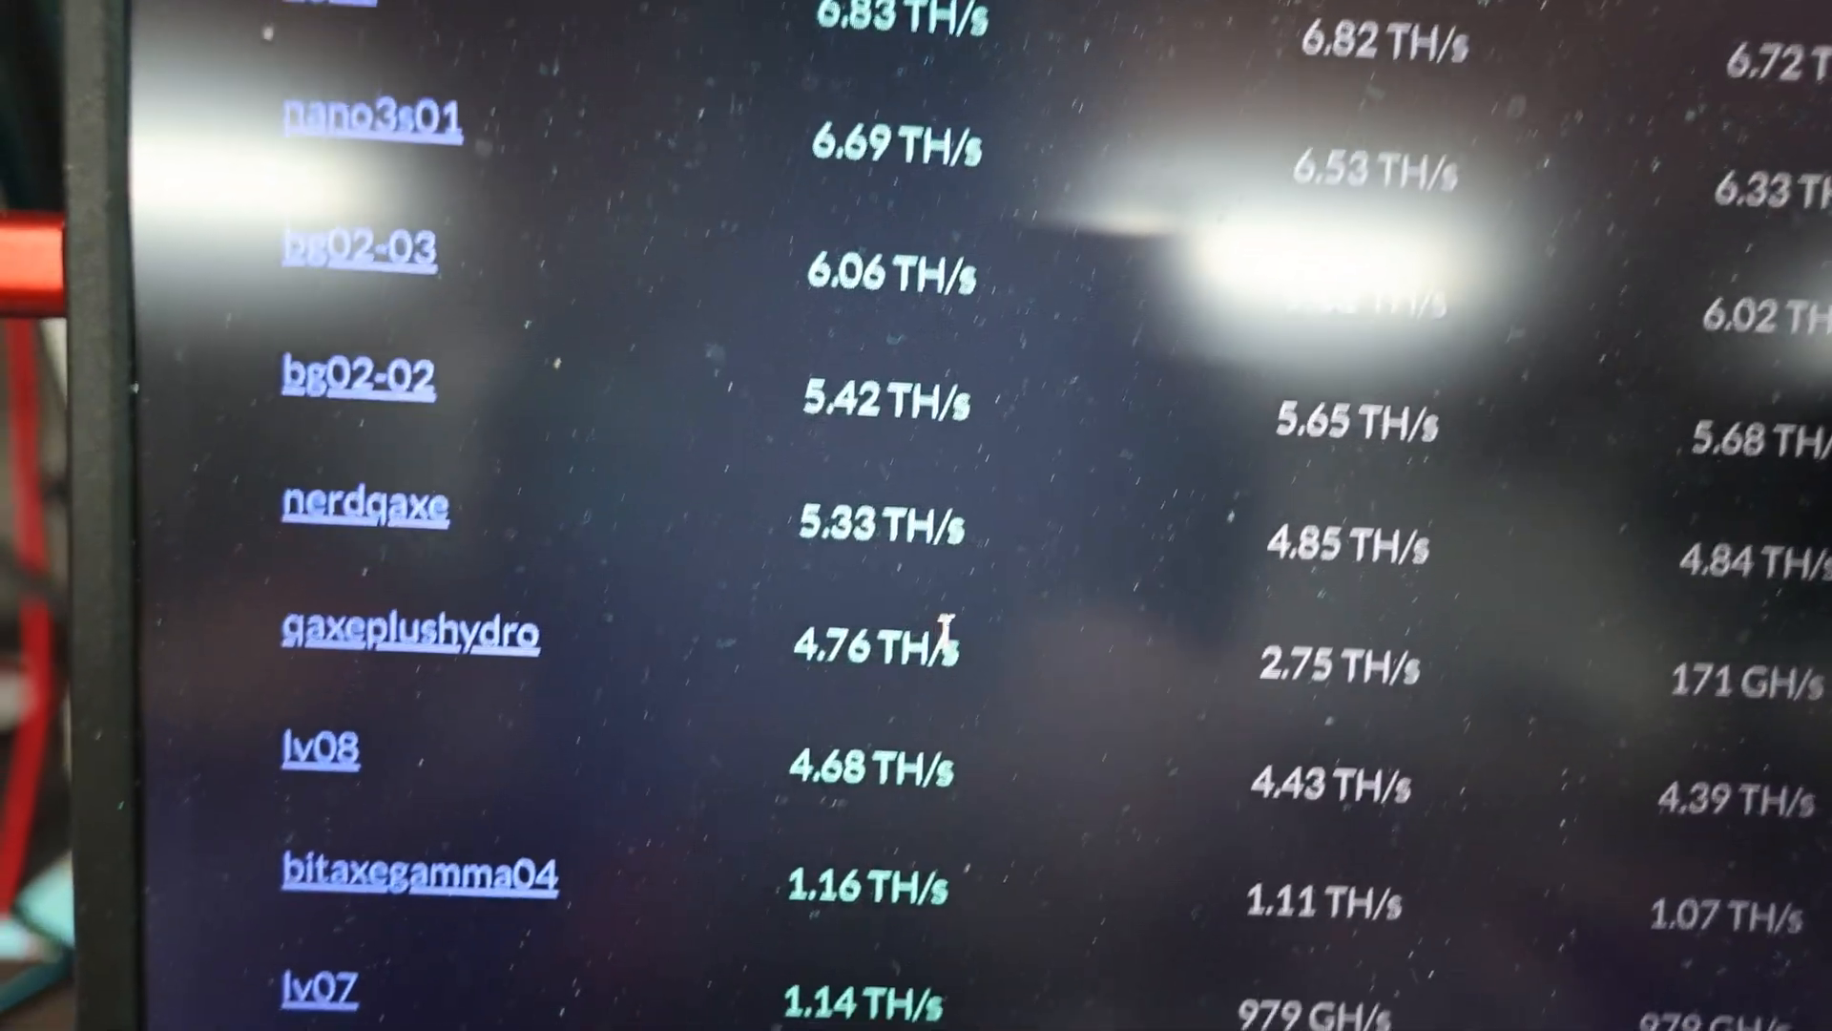
{"action": "scroll", "scroll_direction": "down", "scroll_amount": 3}
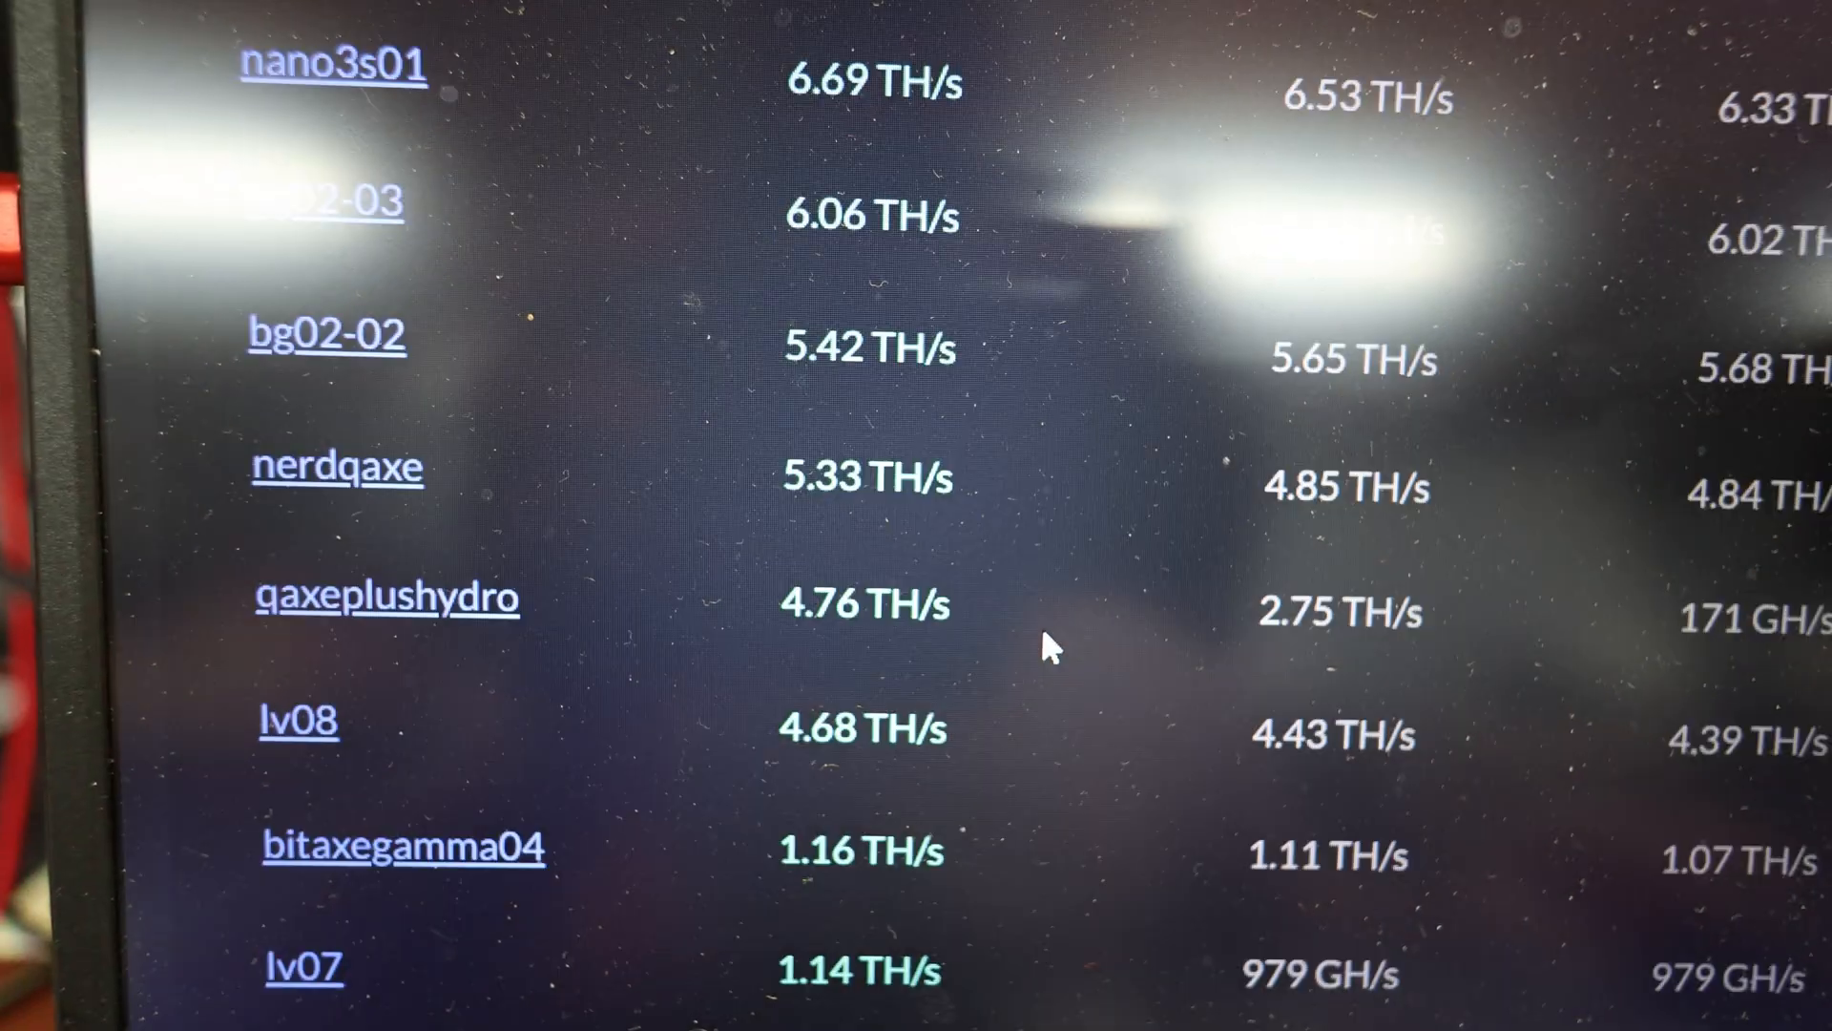
{"action": "double_click", "coordinate": [861, 600]}
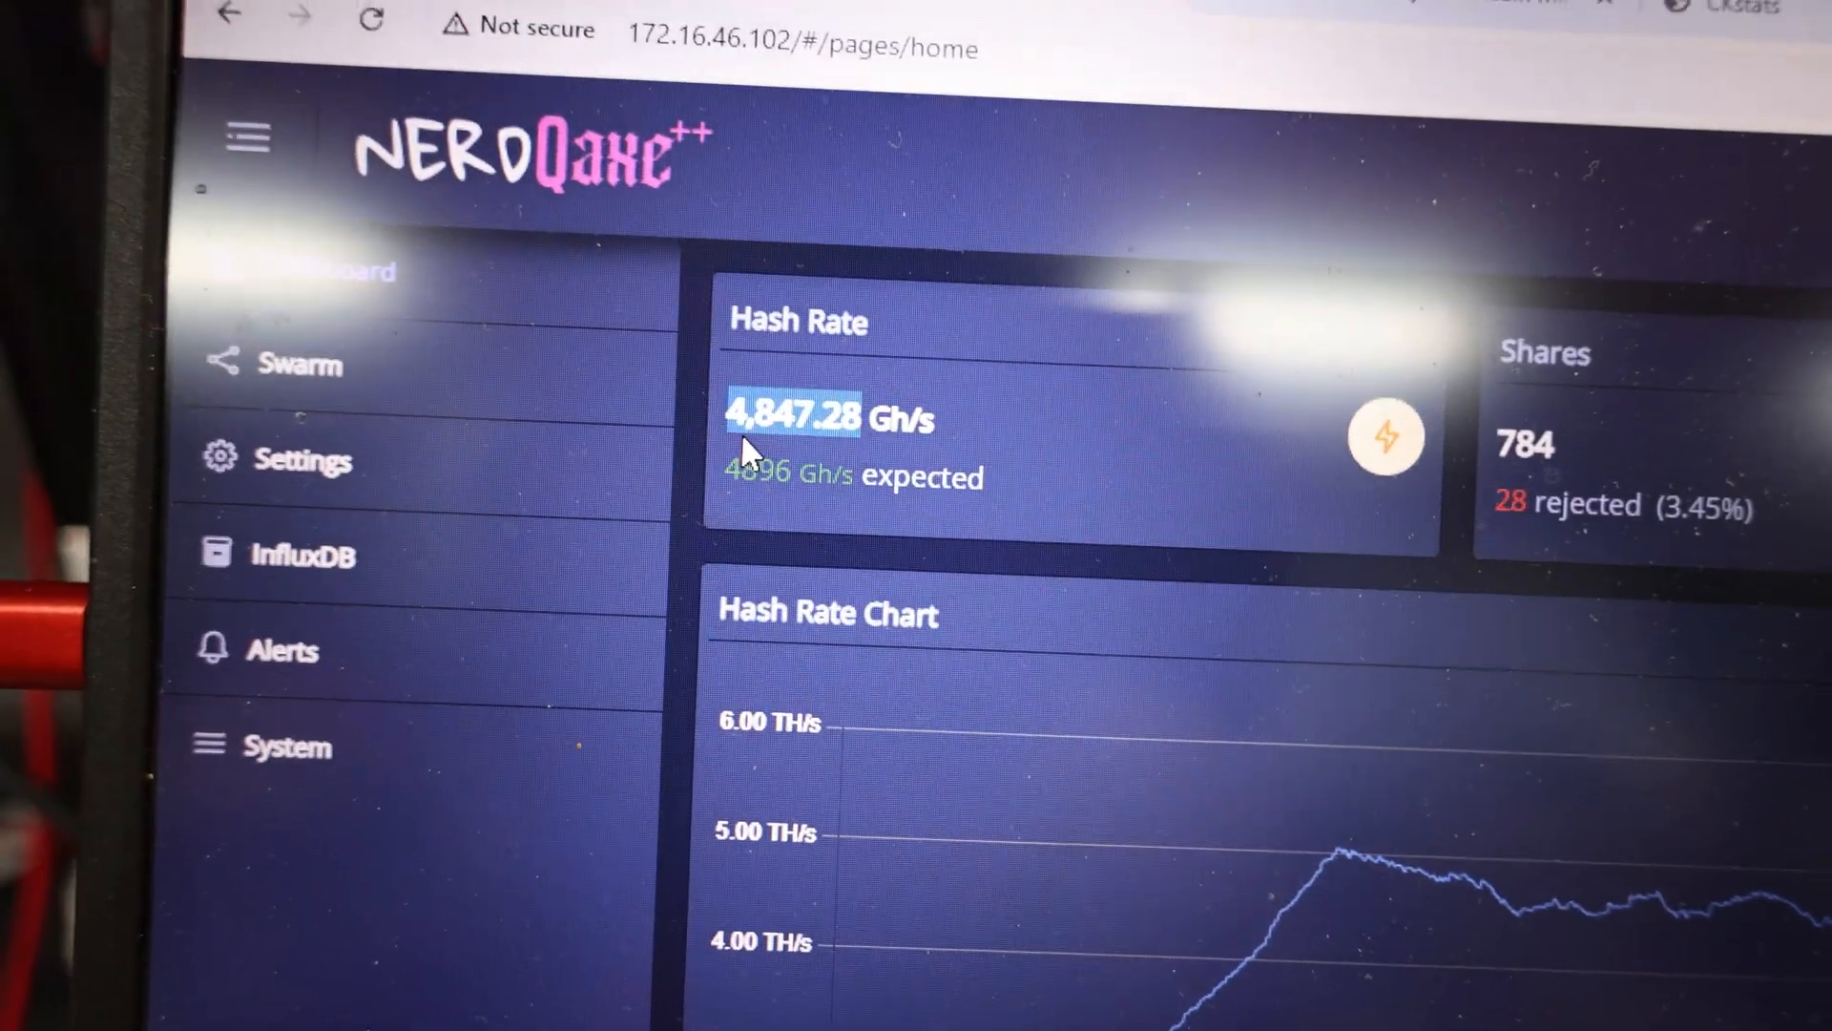
Lower the core voltage from 1200 to 1120 under Mining Settings, leaving frequency at 600.
{"action": "left_click", "coordinate": [301, 458]}
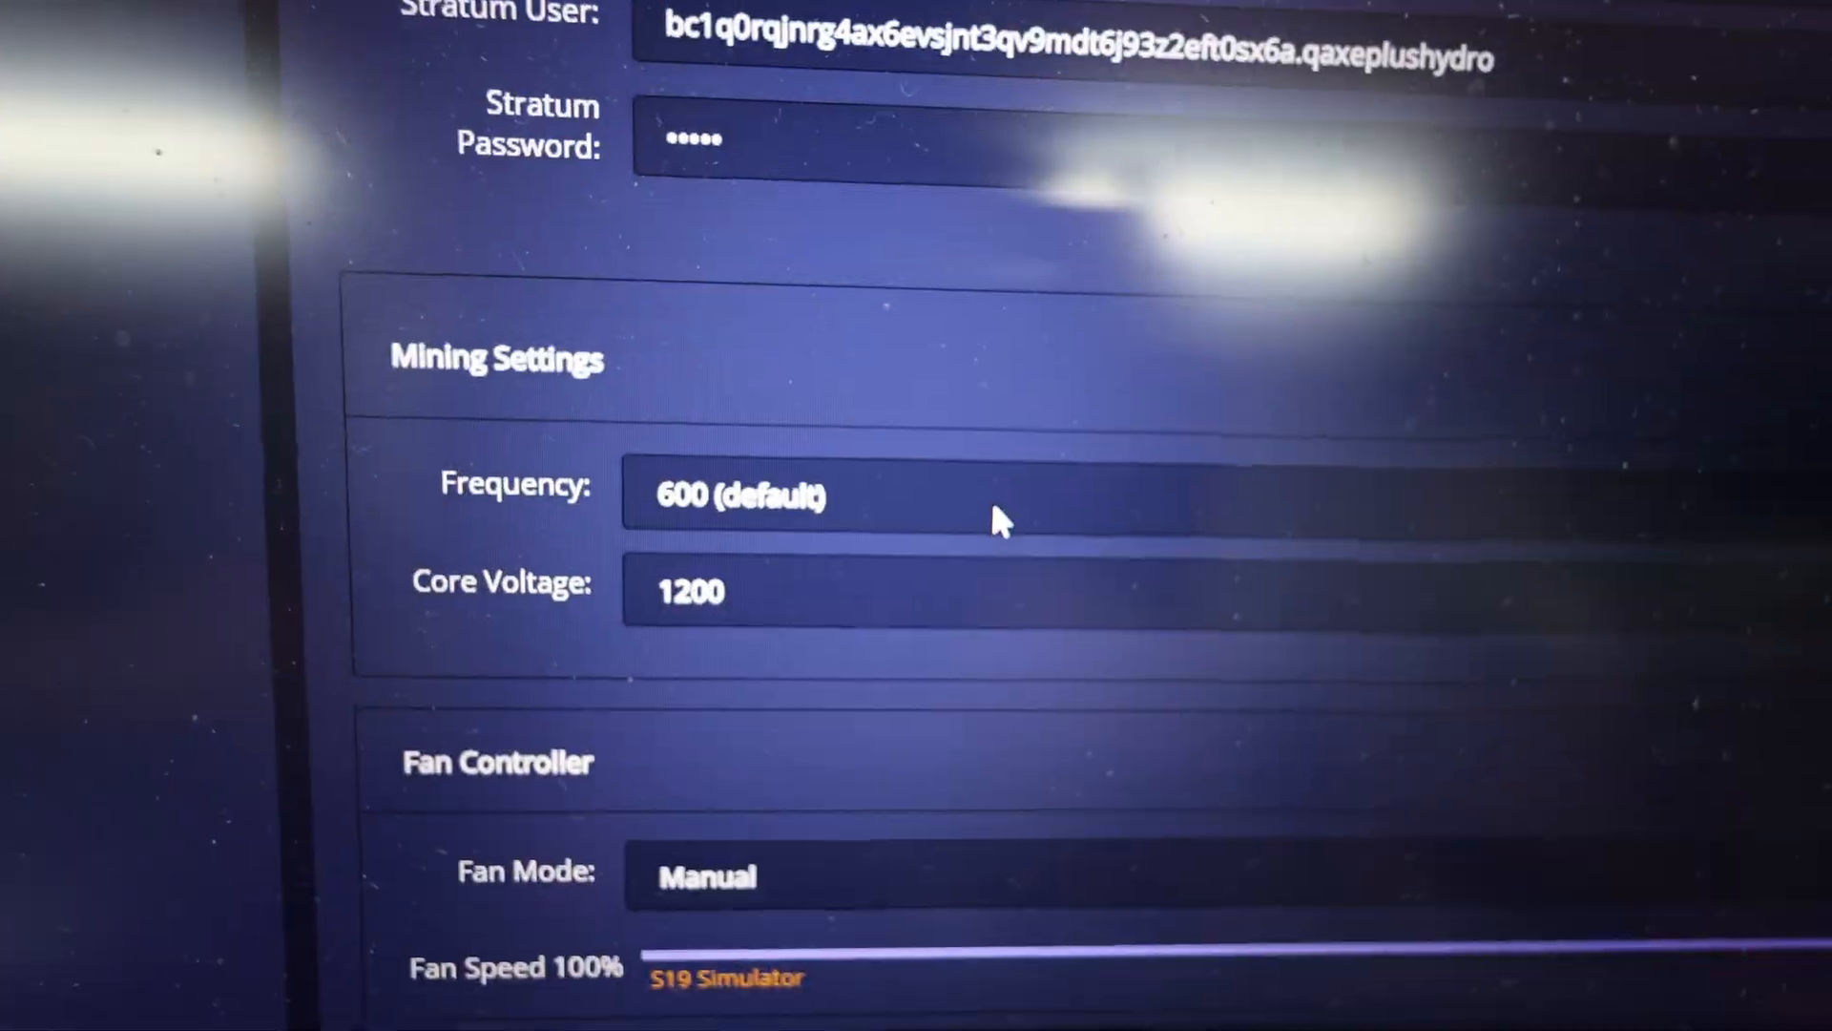
{"action": "left_click", "coordinate": [689, 590]}
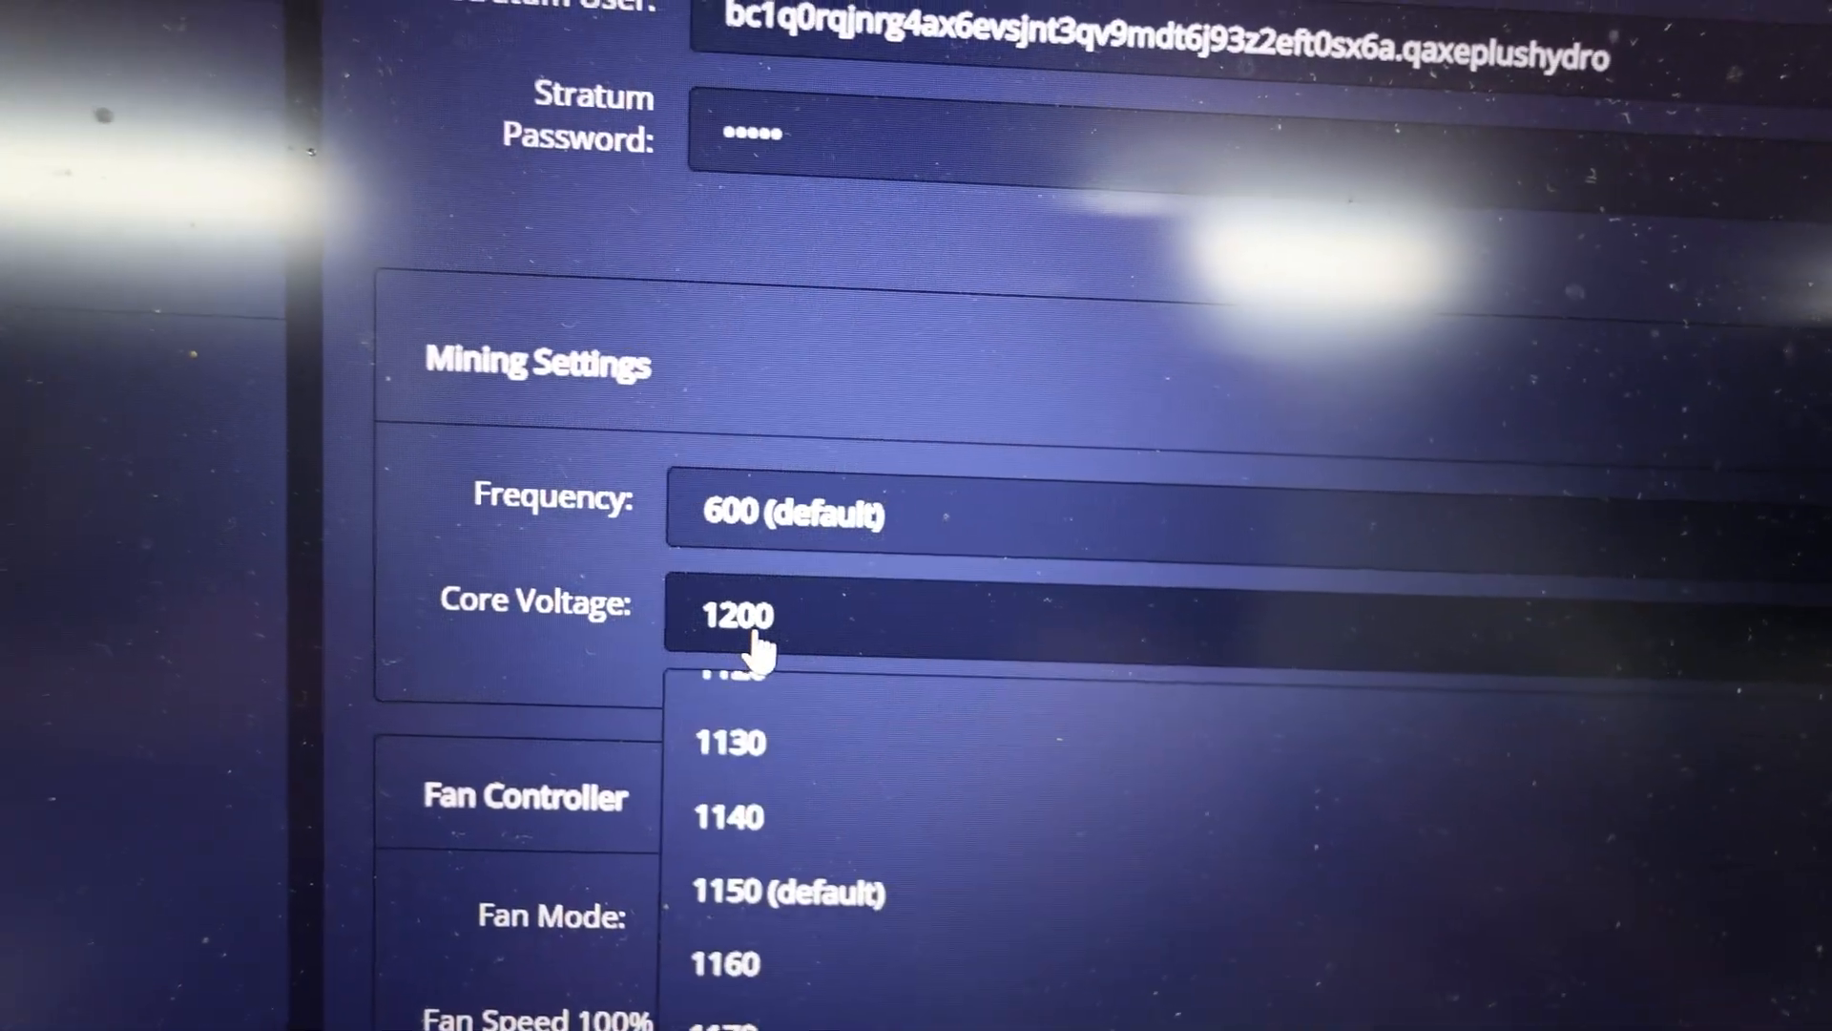
{"action": "scroll", "scroll_direction": "down", "scroll_amount": 3}
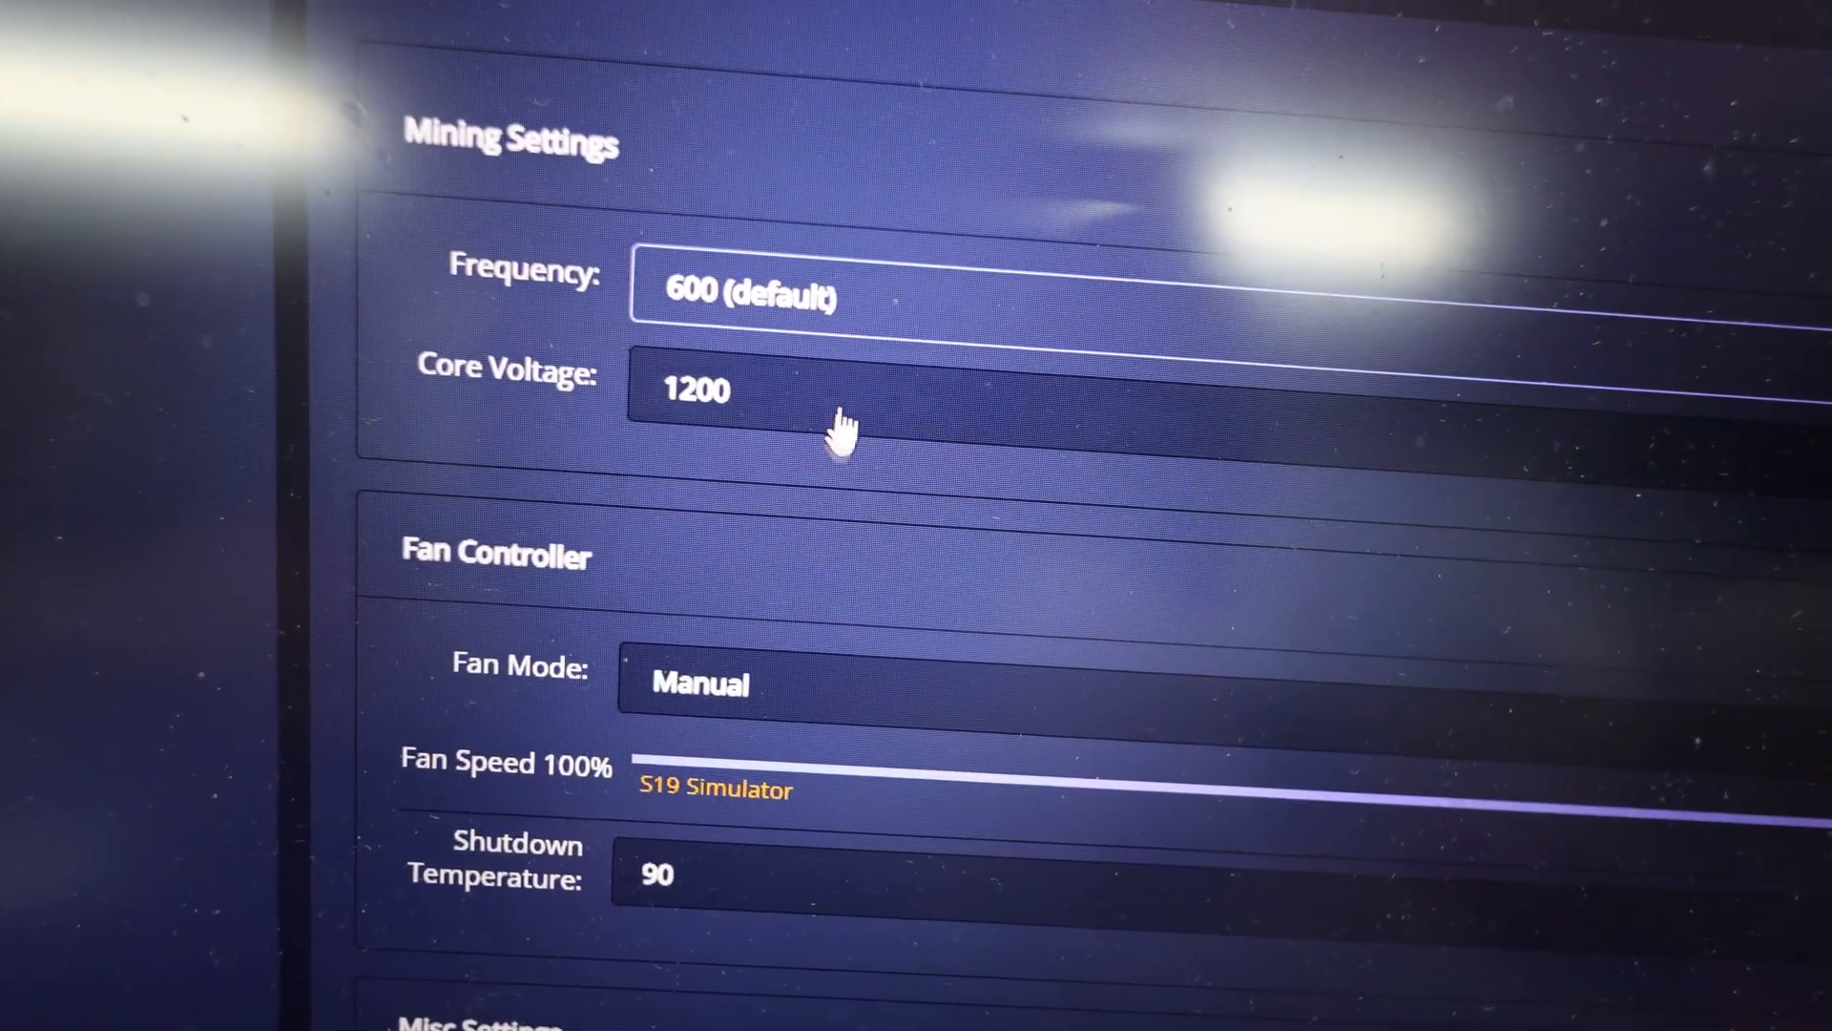
{"action": "left_click", "coordinate": [748, 391]}
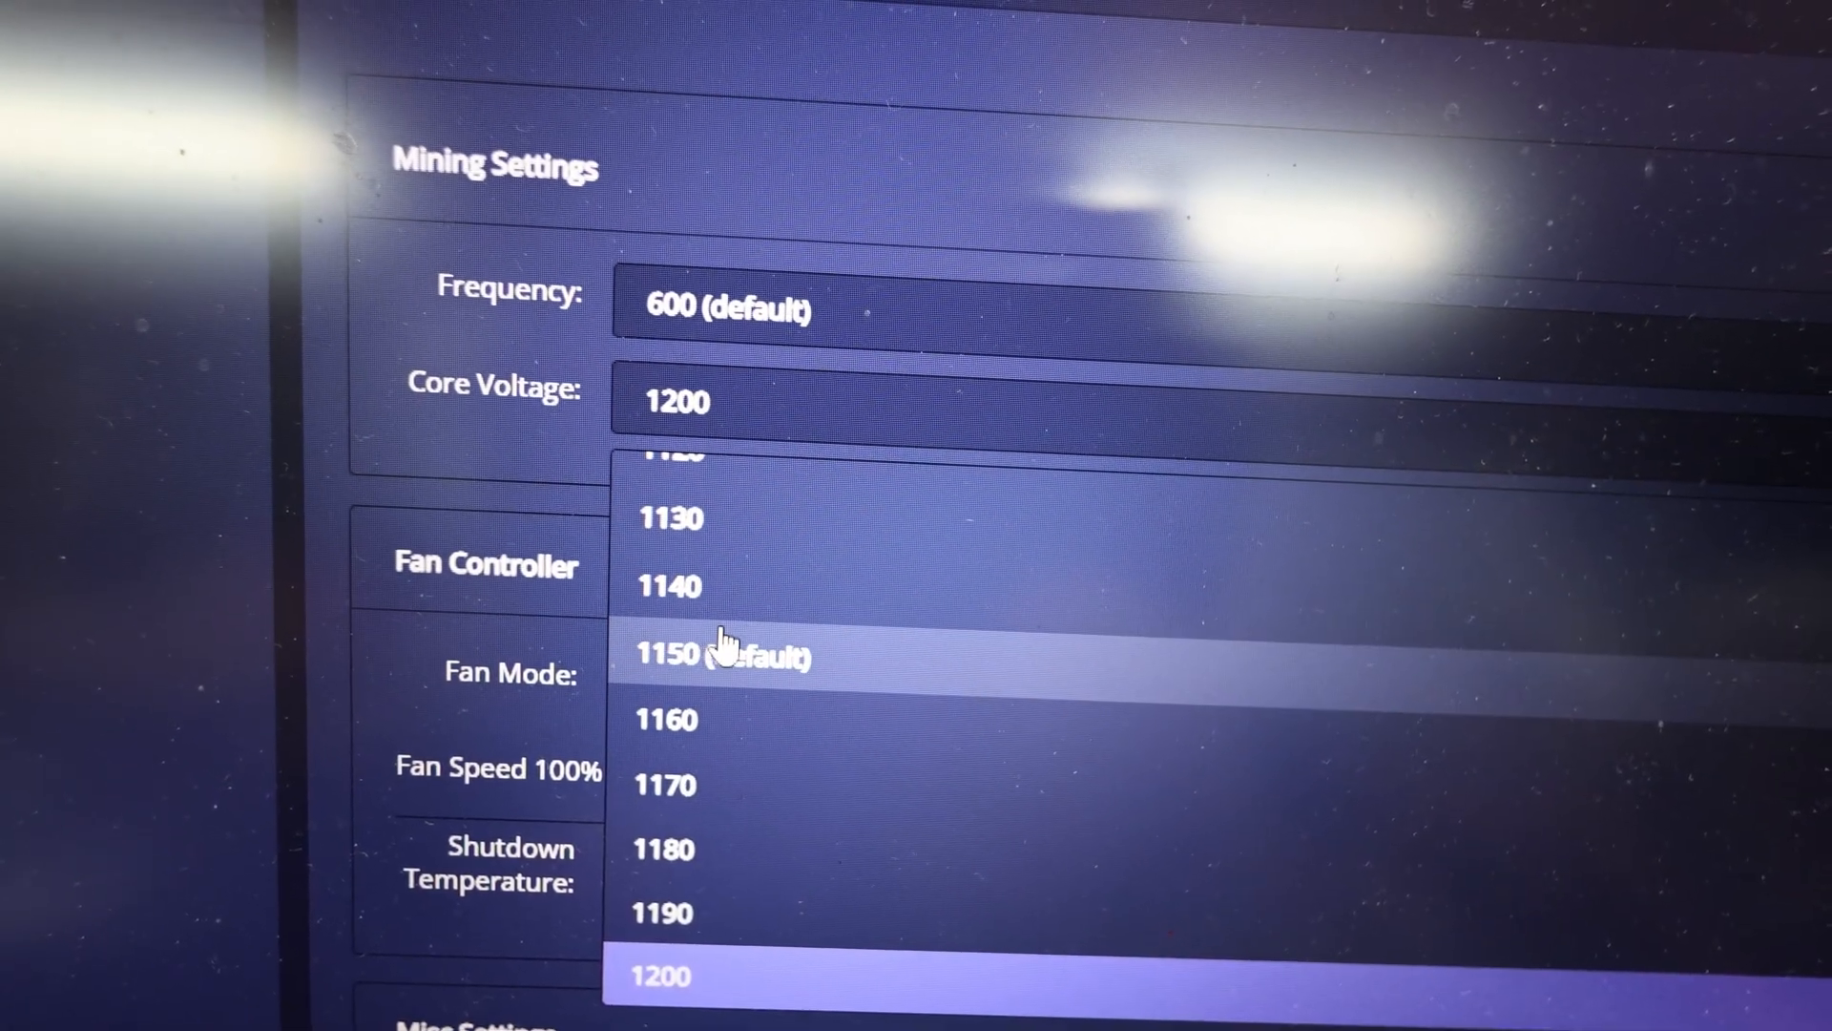
{"action": "left_click", "coordinate": [677, 456]}
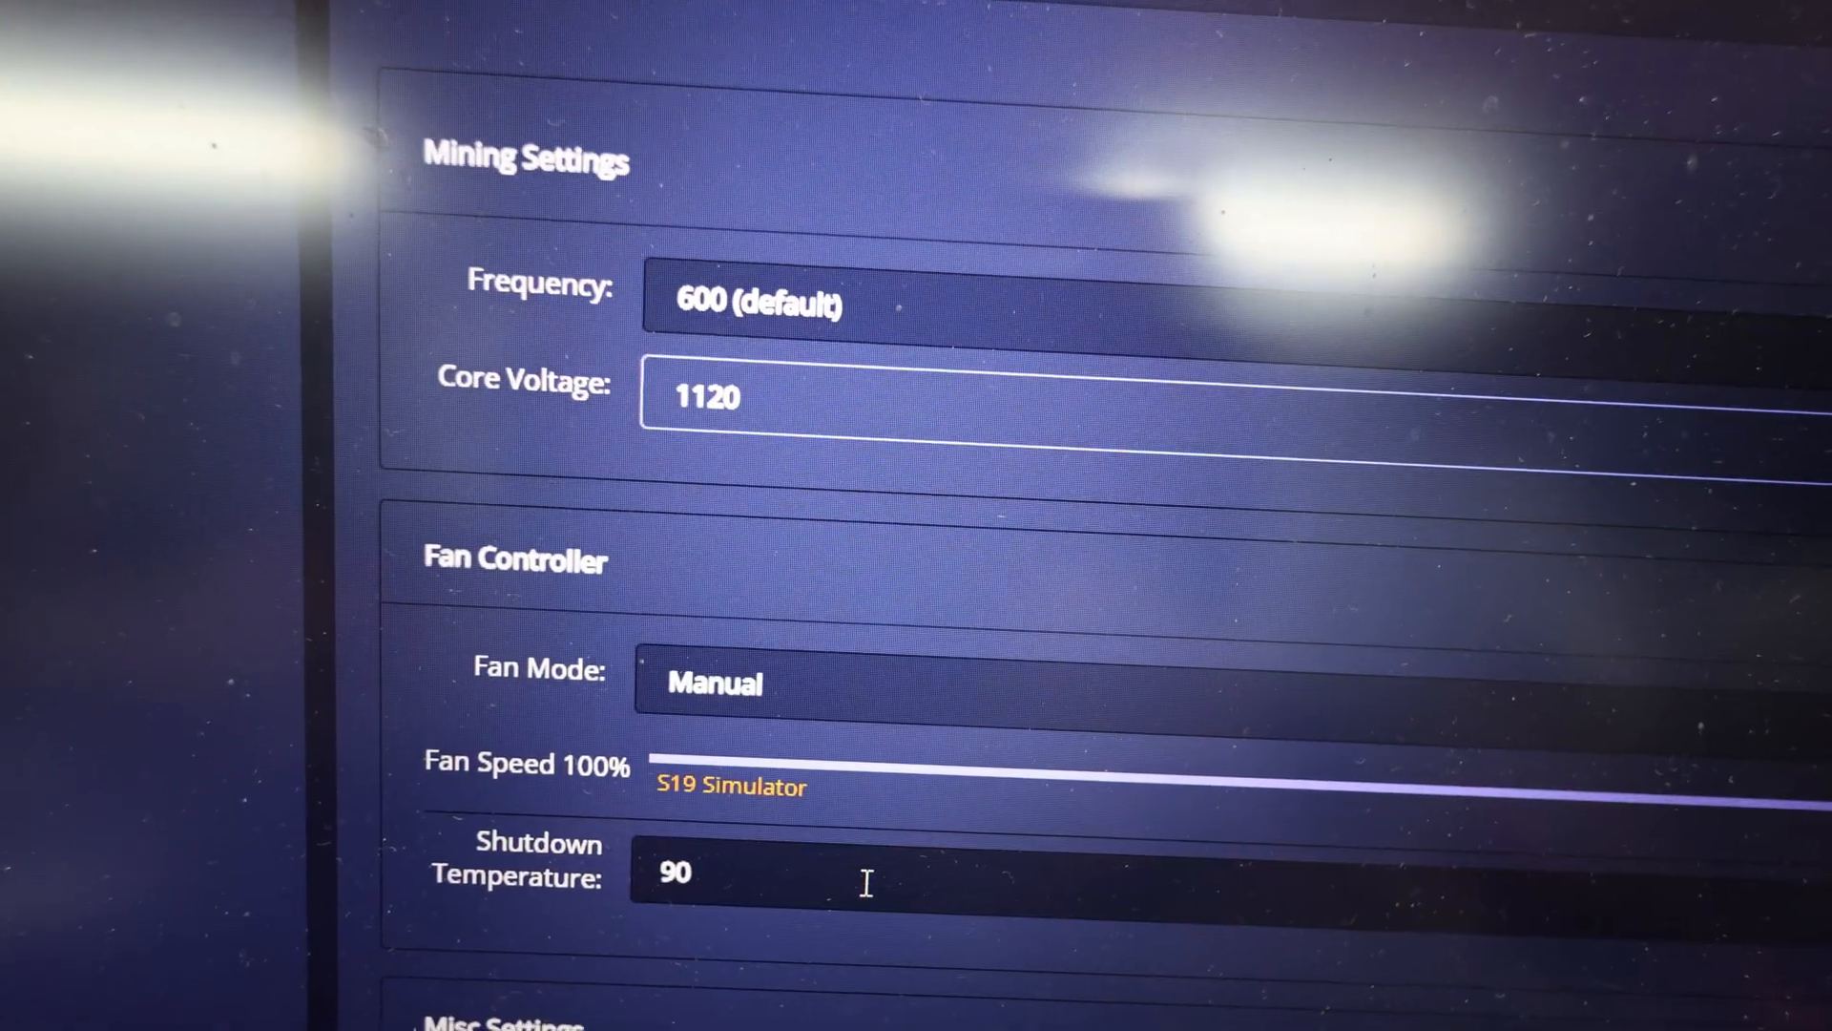
{"action": "scroll", "scroll_direction": "down", "scroll_amount": 3}
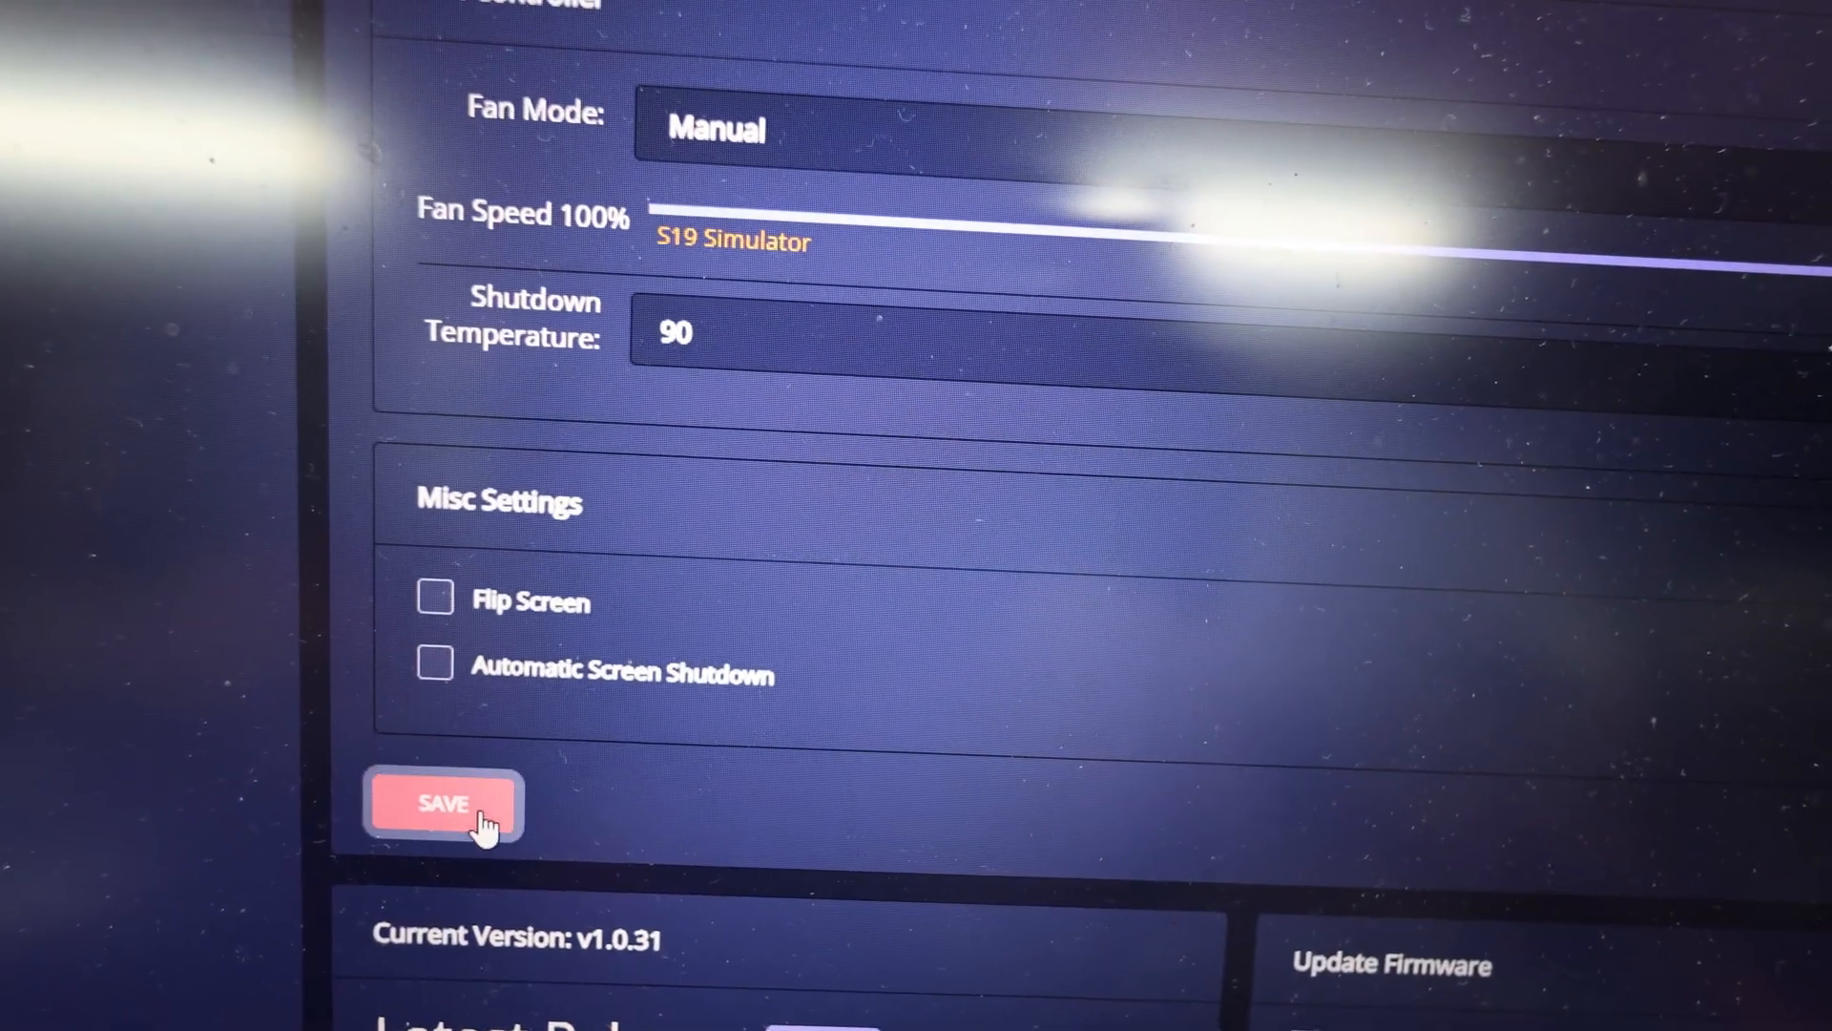
{"action": "left_click", "coordinate": [442, 803]}
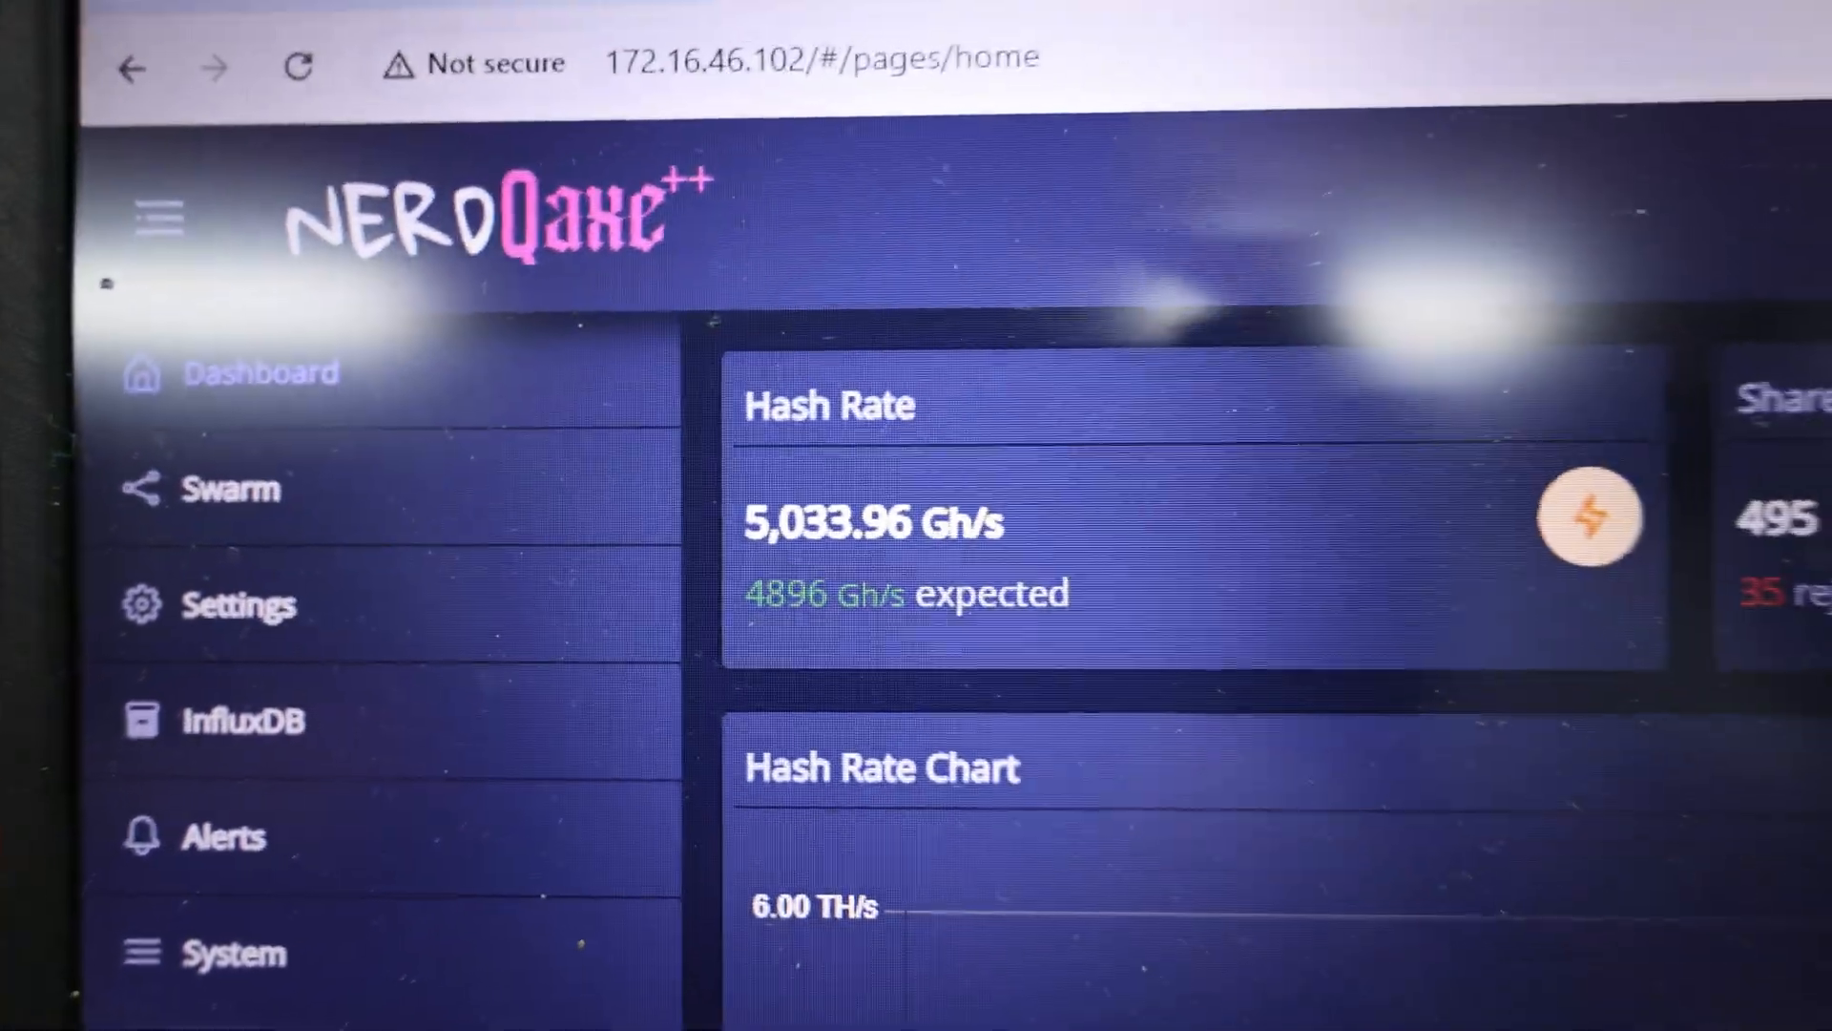
{"action": "left_click", "coordinate": [240, 605]}
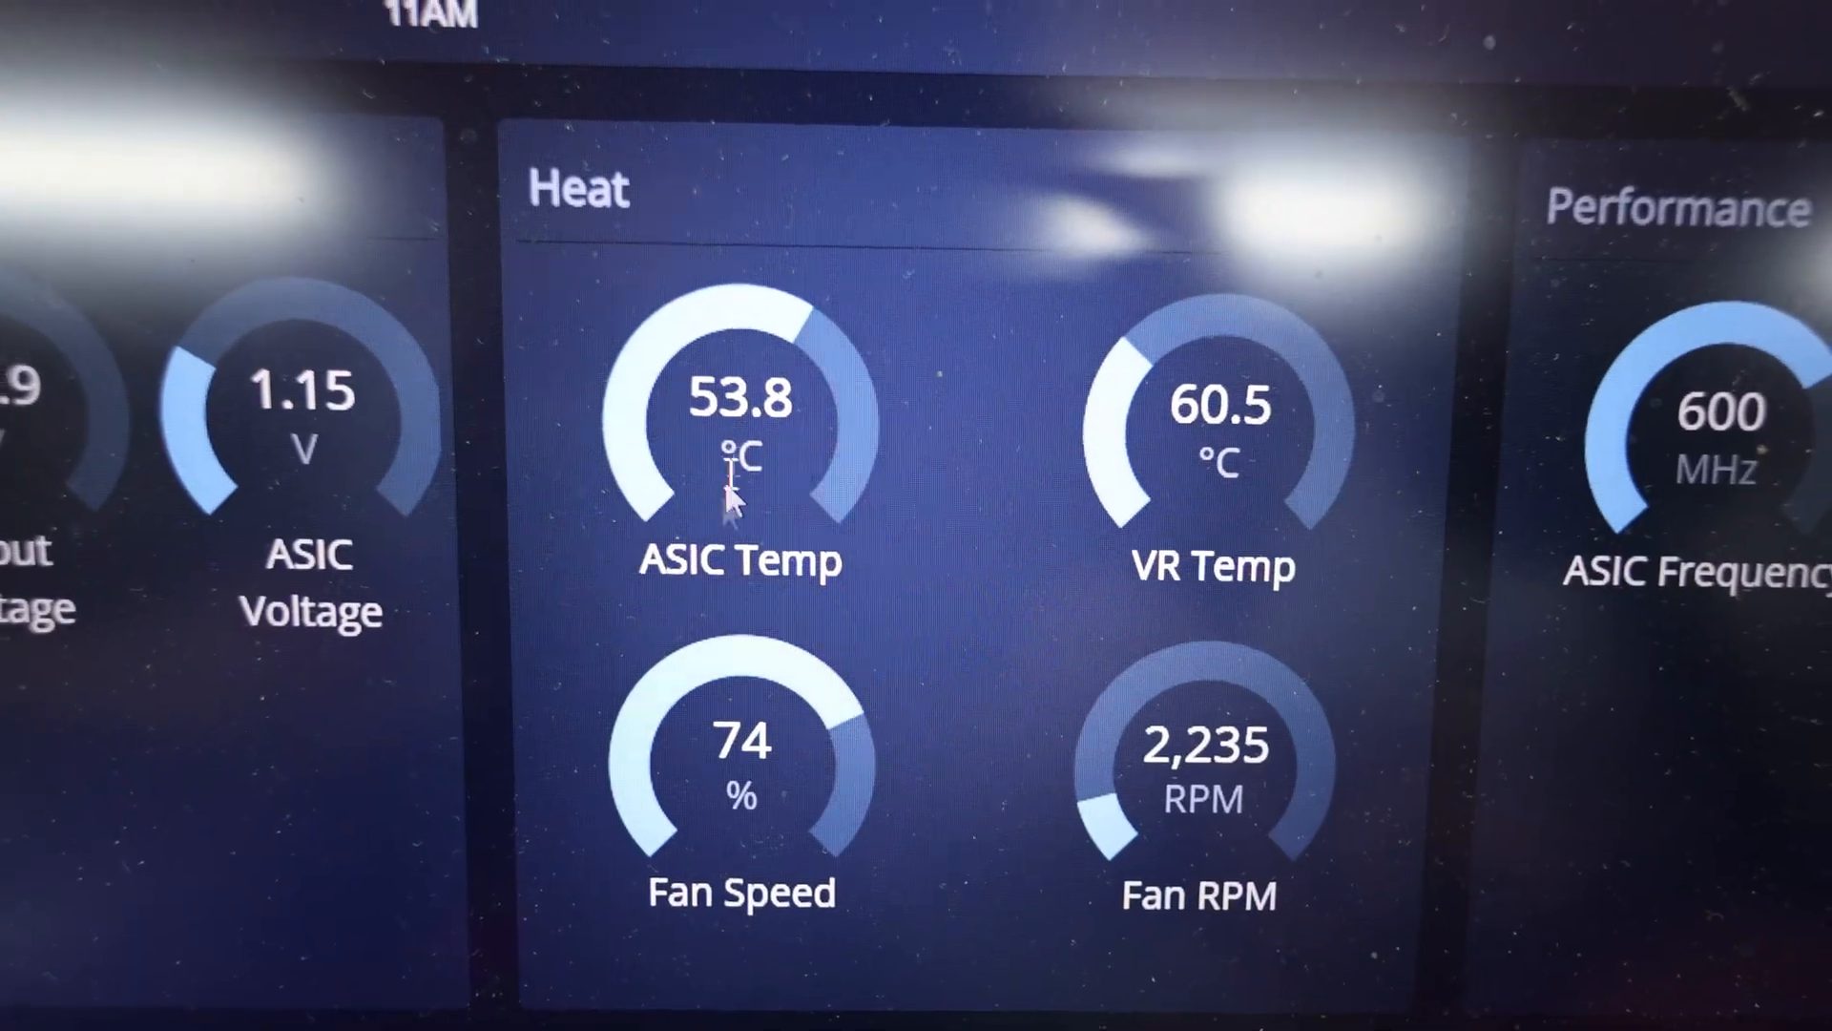
{"action": "double_click", "coordinate": [739, 397]}
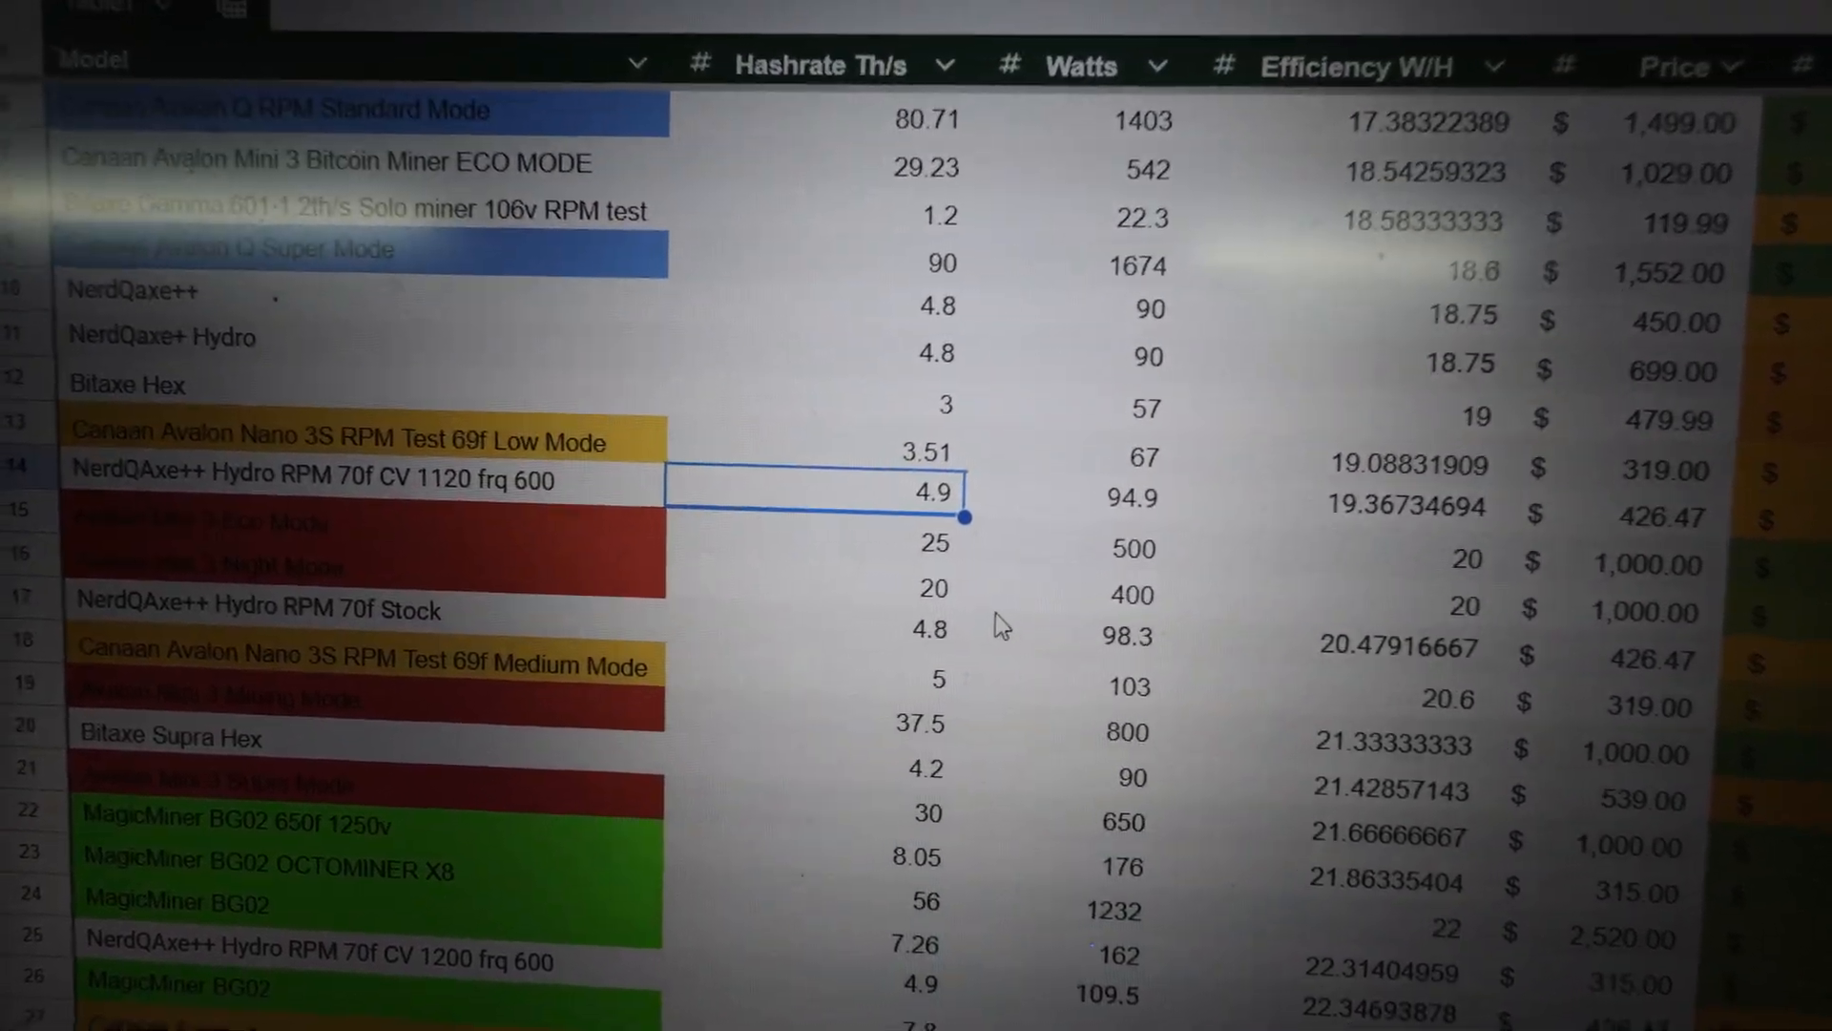
Scroll the efficiency sheet to compare the CV 1120 row with the CV 1200 row.
{"action": "scroll", "scroll_direction": "down", "scroll_amount": 3}
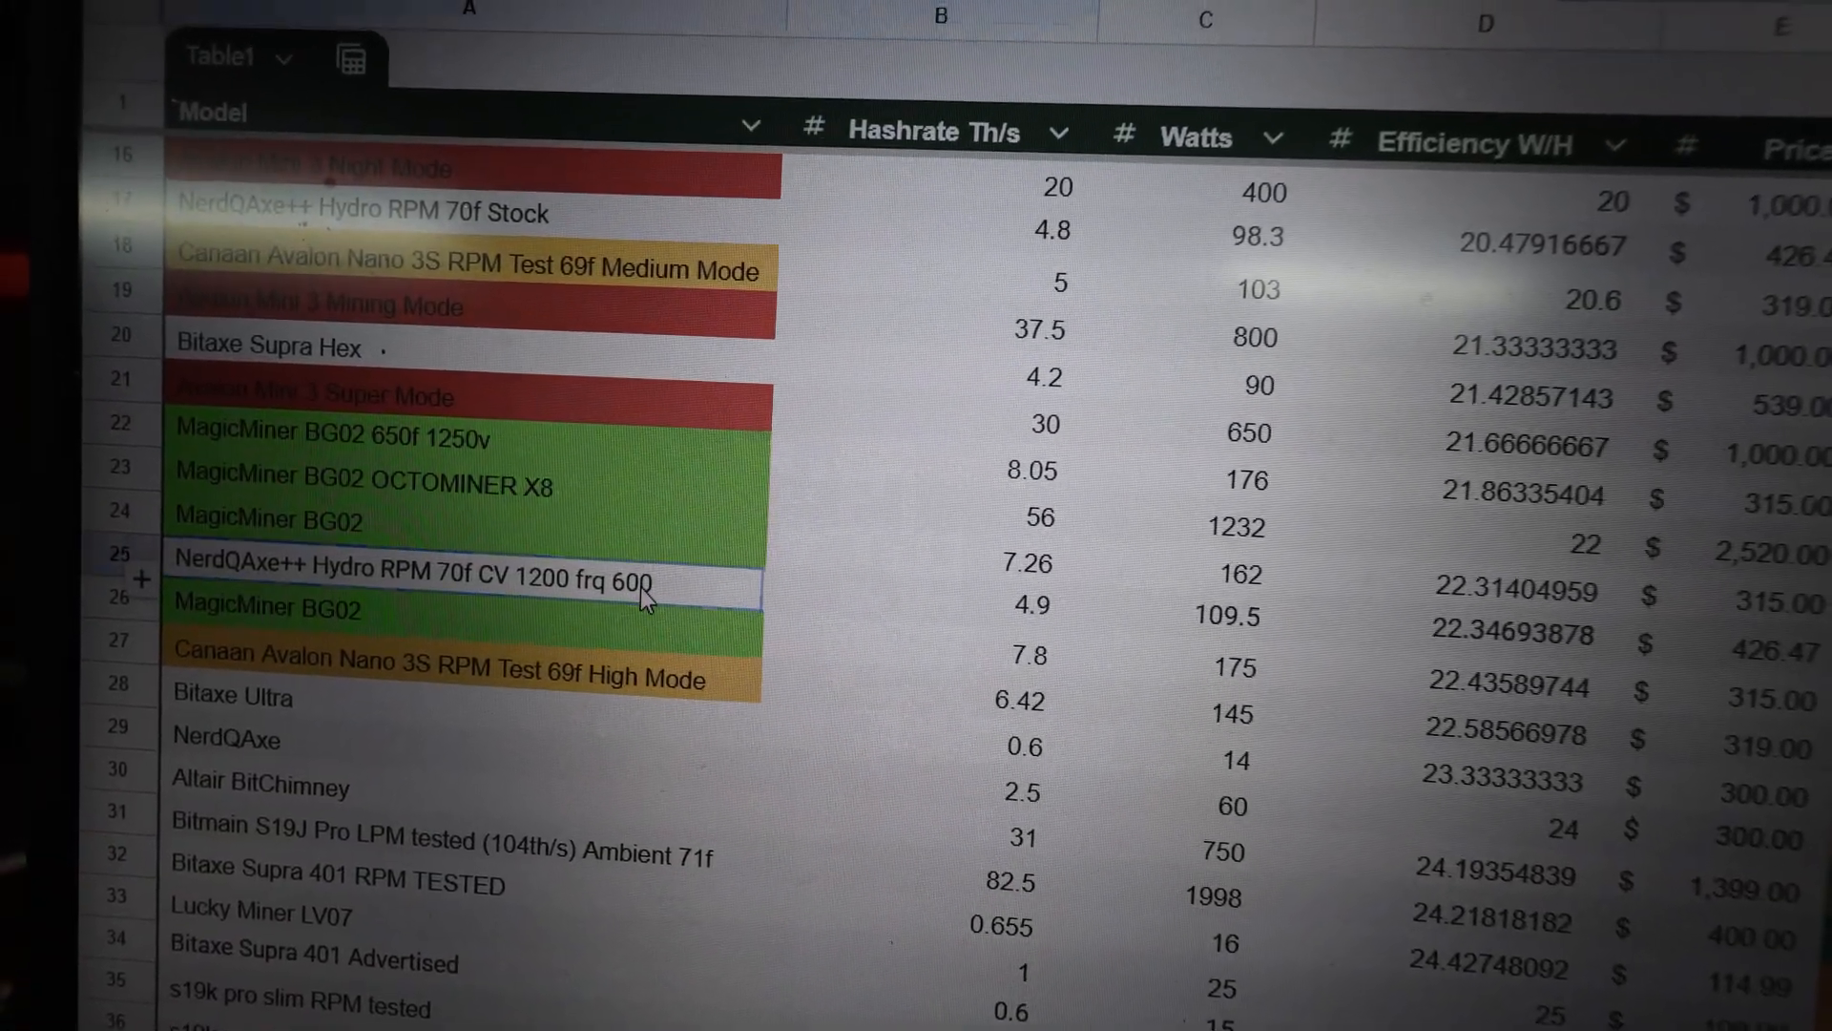